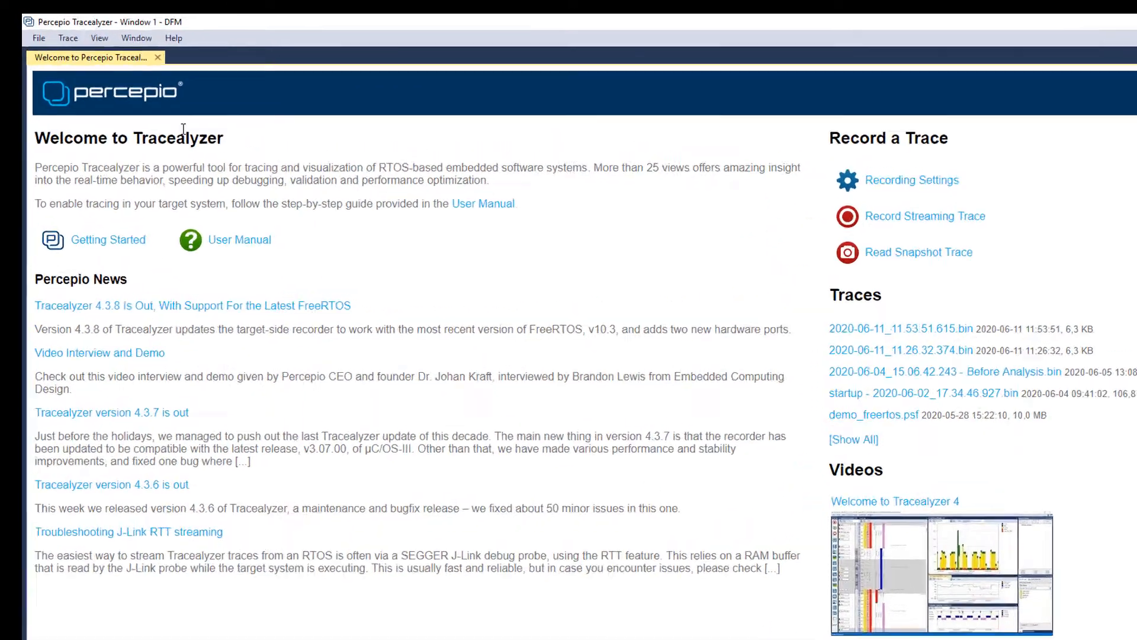
- Open C:\Program Files\Percepio\Tracealyzer 4\FreeRTOS in File Explorer from Tracealyzer
{"action": "left_click", "coordinate": [174, 38]}
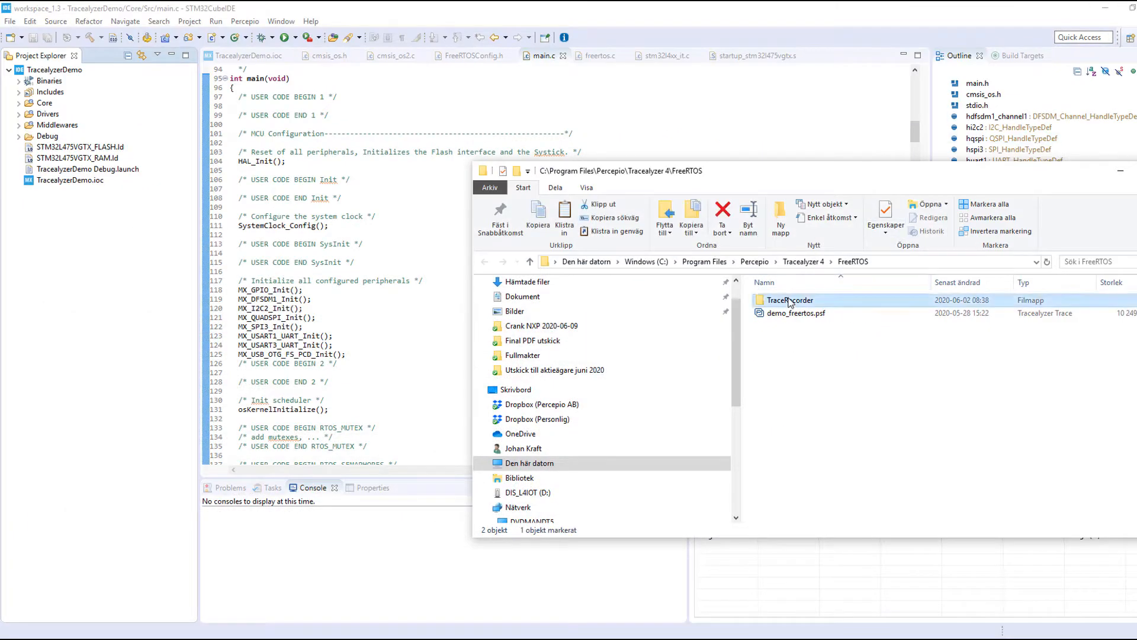
- Open the TraceRecorder folder inside the Tracealyzer 4 FreeRTOS directory
{"action": "double_click", "coordinate": [789, 299]}
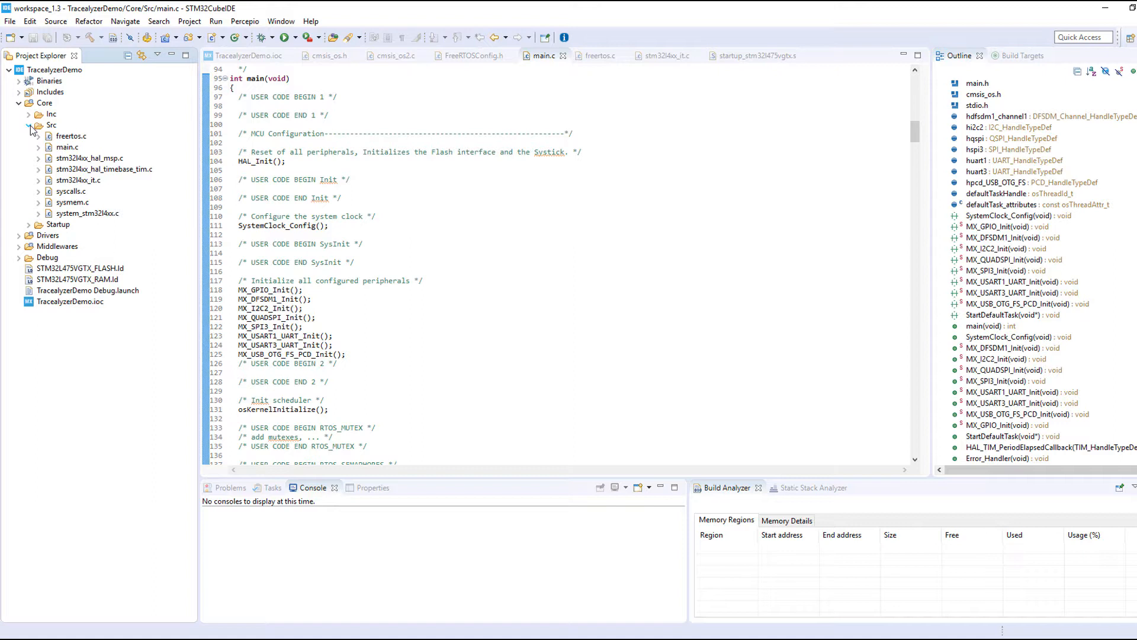
- Add a new folder named Tracealyzer under the project's Core folder
{"action": "right_click", "coordinate": [51, 125]}
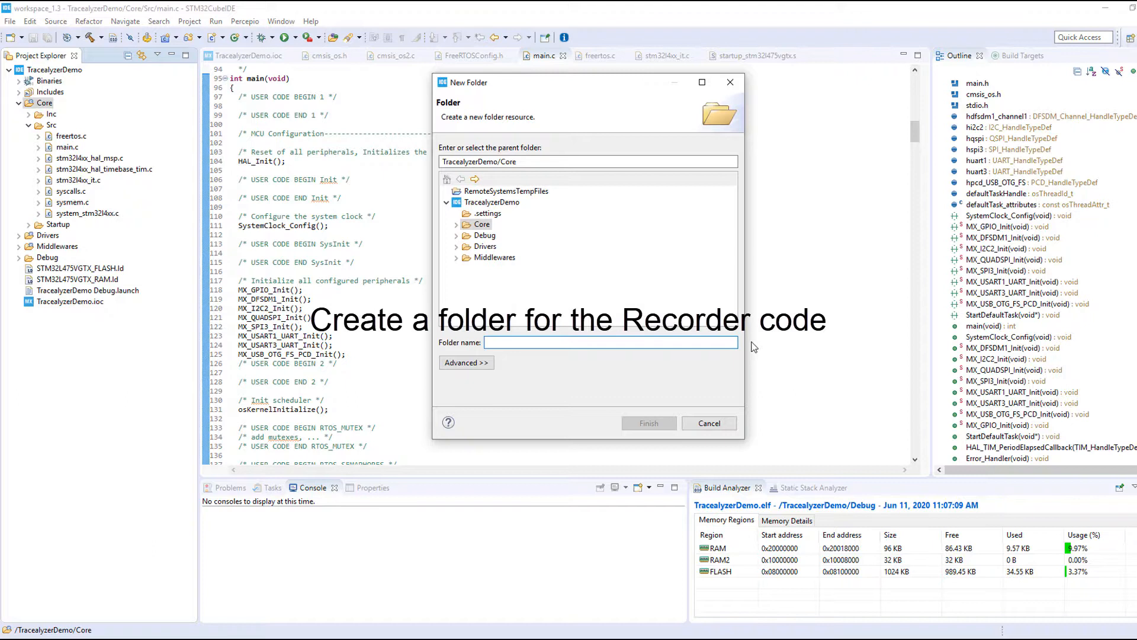
{"action": "type", "text": "Tracealyzer"}
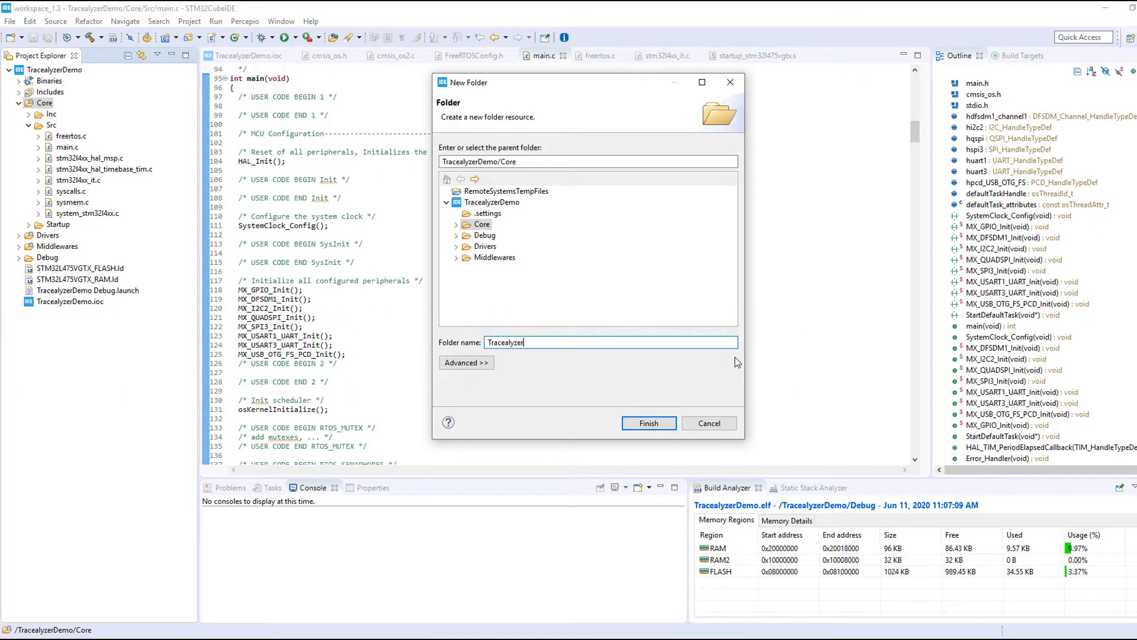
{"action": "left_click", "coordinate": [647, 423]}
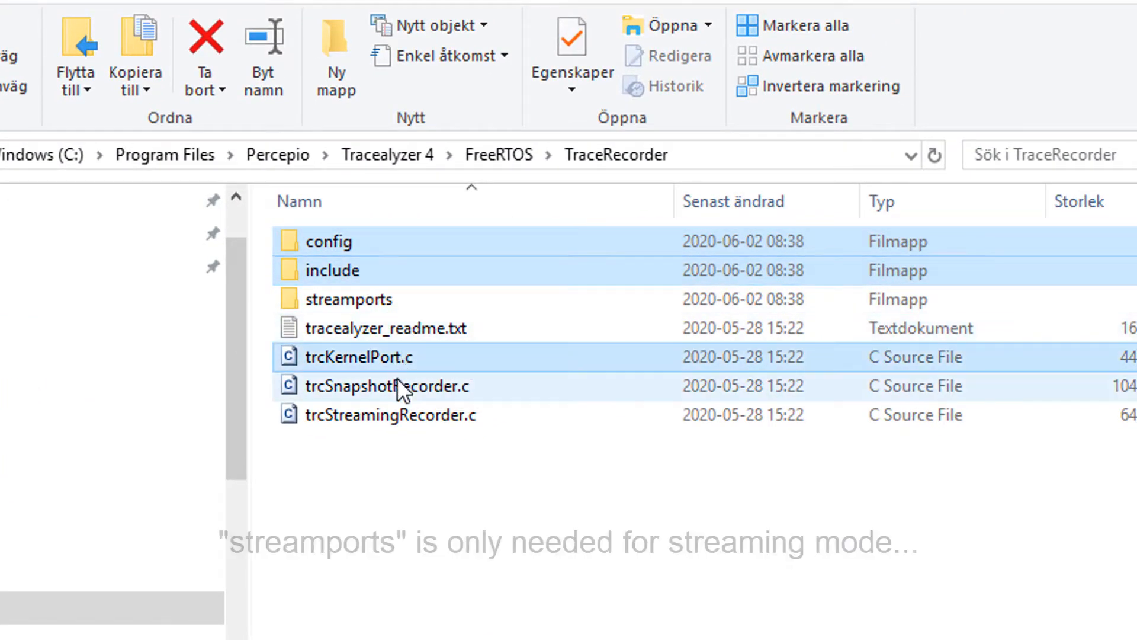
- Select config, include, trcKernelPort.c and trcSnapshotRecorder.c, leaving out streamports
{"action": "left_click", "coordinate": [392, 414]}
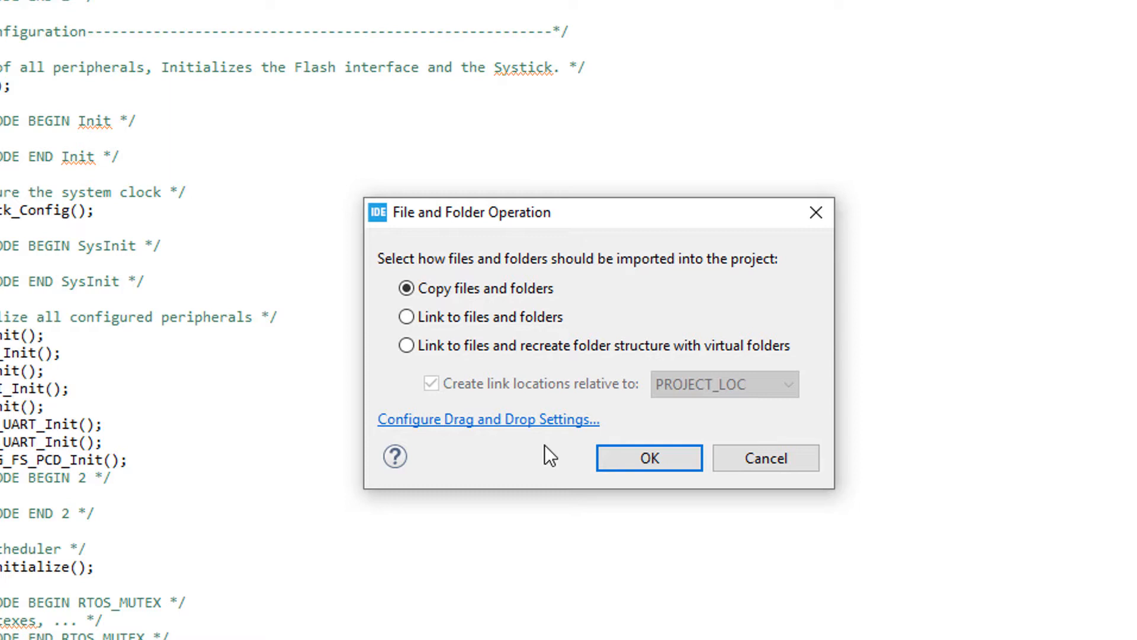
- Copy the recorder files into Tracealyzer, then expand Tracealyzer and its config folder
{"action": "left_click", "coordinate": [647, 458]}
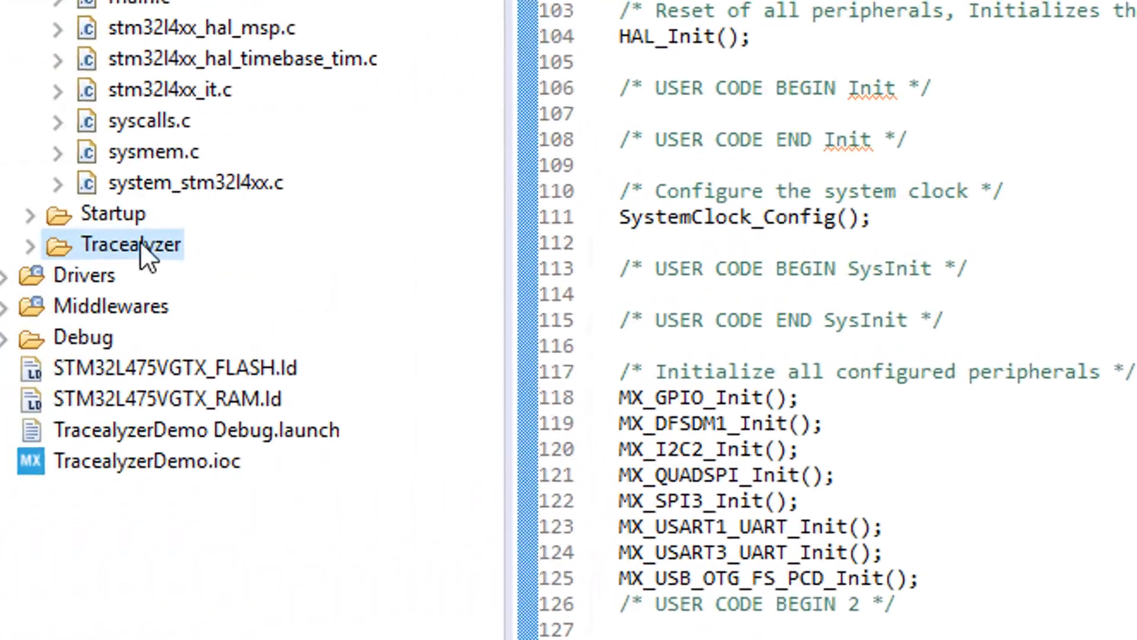
{"action": "left_click", "coordinate": [57, 243]}
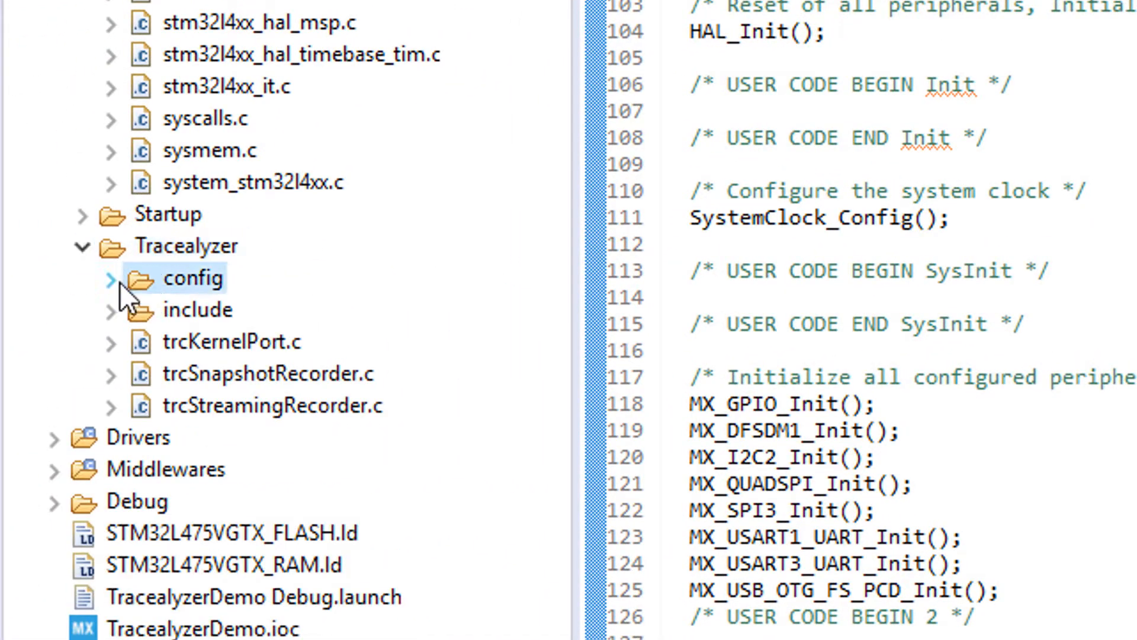
{"action": "left_click", "coordinate": [109, 278]}
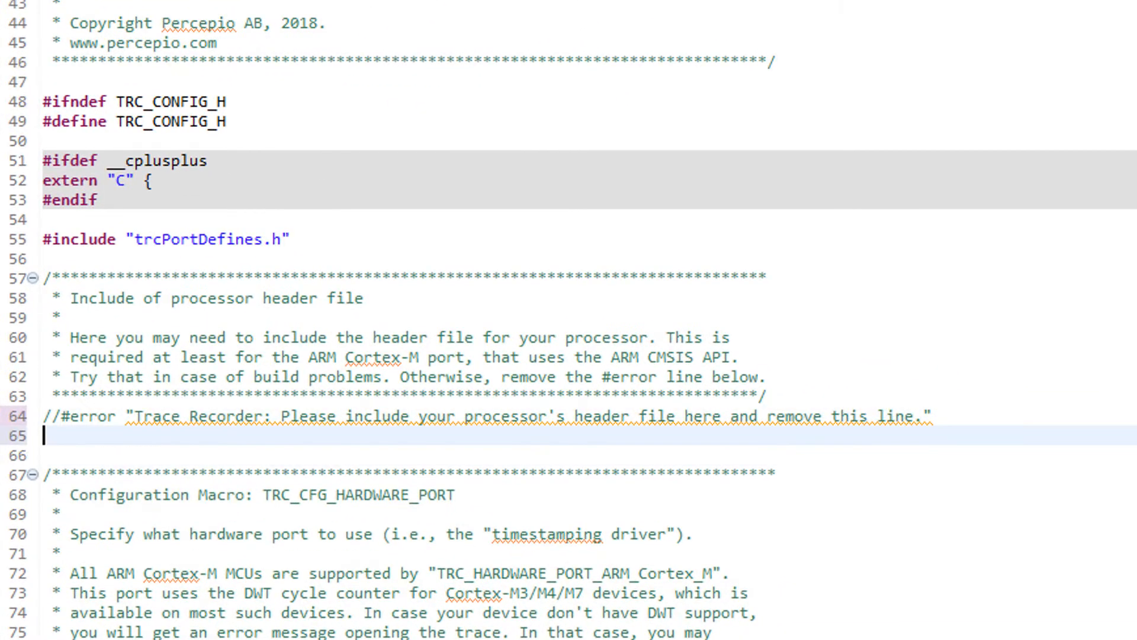
- Add #include "stm32l4xx.h" below the commented-out #error line in trcConfig.h
{"action": "type", "text": "#include \"st"}
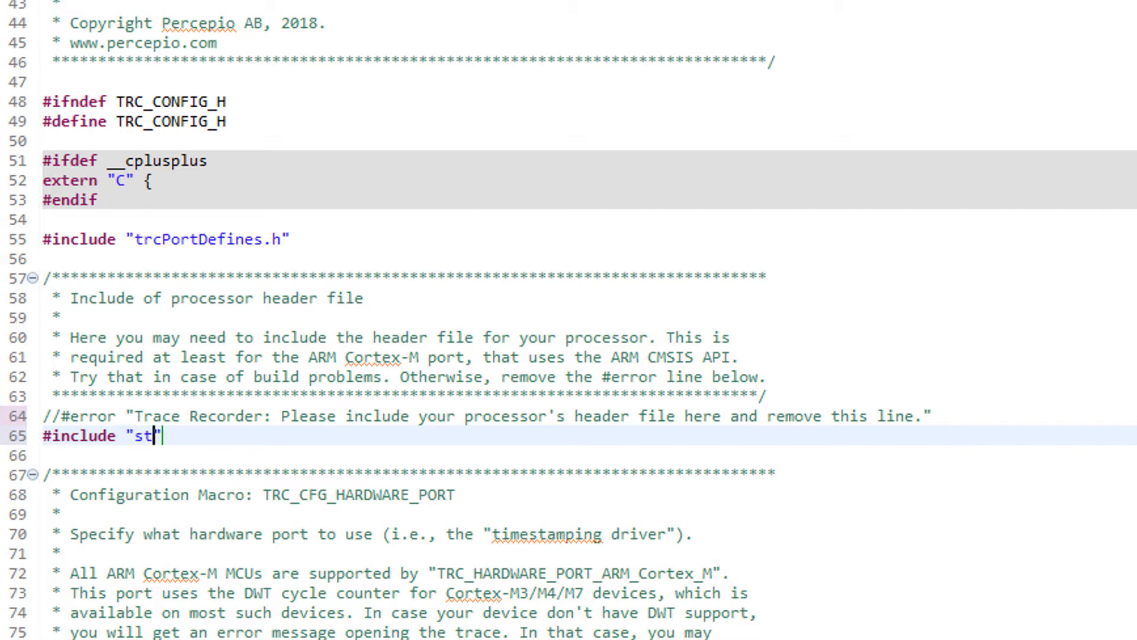
{"action": "type", "text": "m32l"}
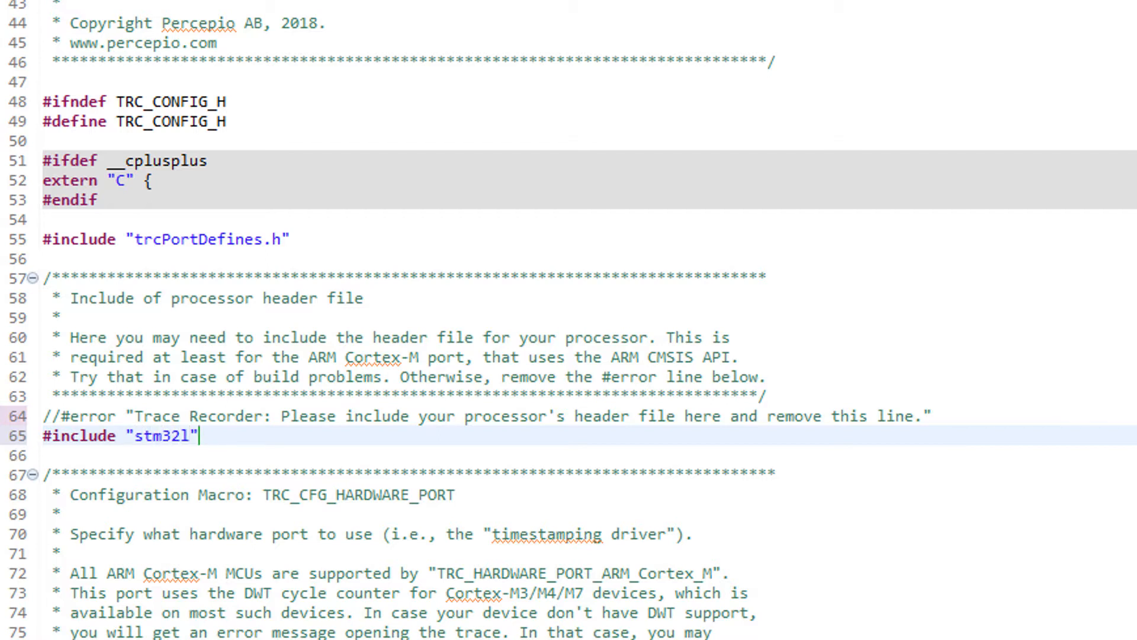
{"action": "type", "text": "4x"}
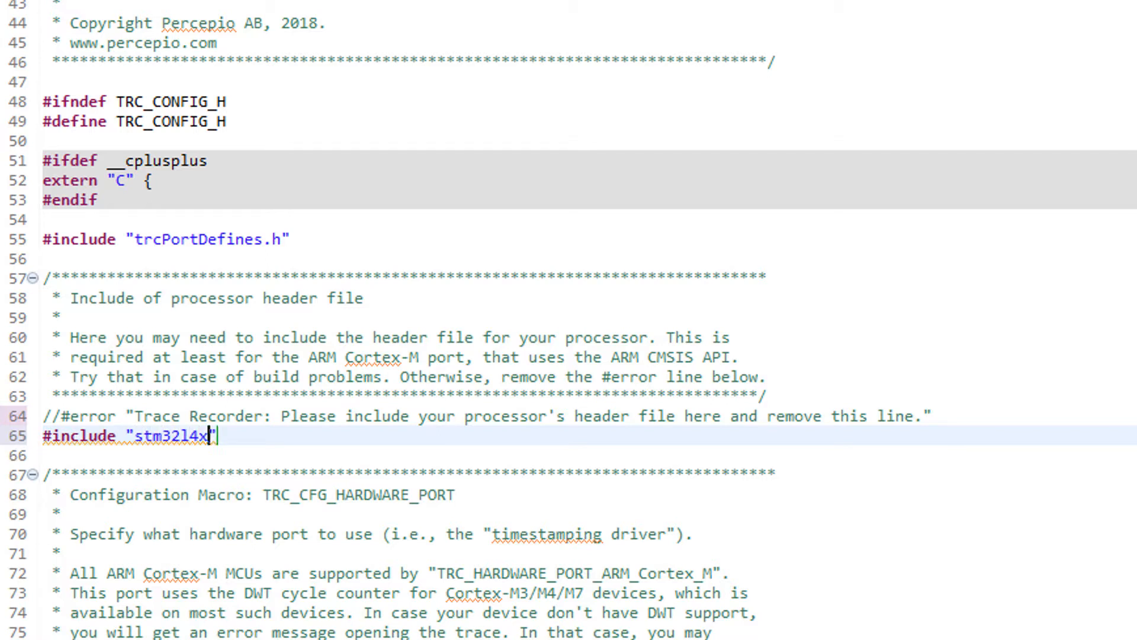
{"action": "type", "text": "x.h"}
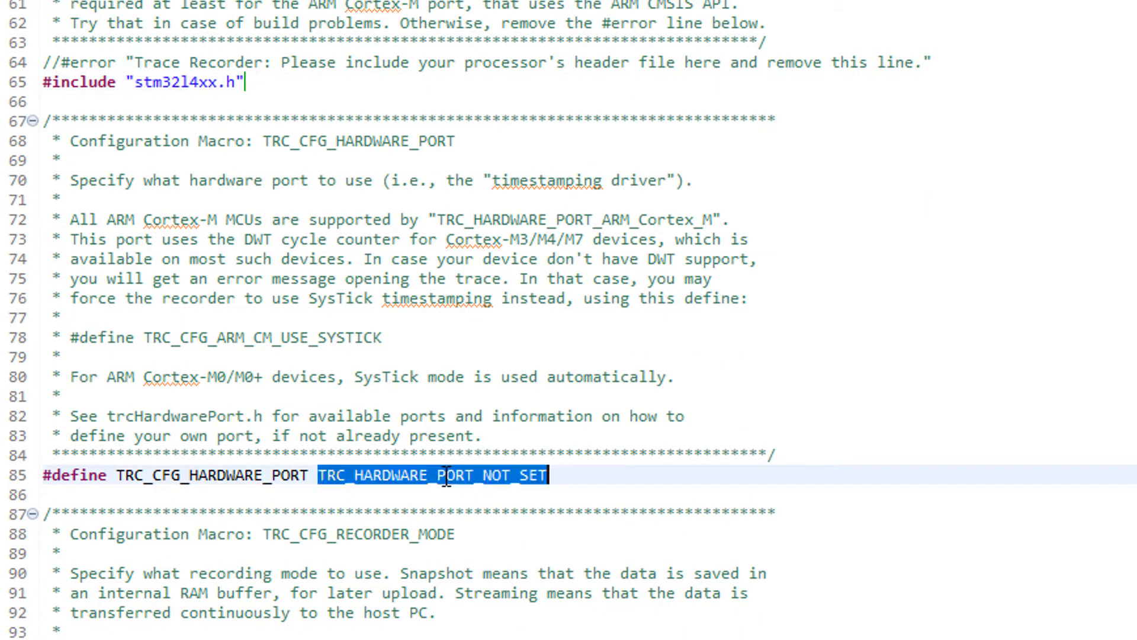
{"action": "mouse_move", "coordinate": [528, 209]}
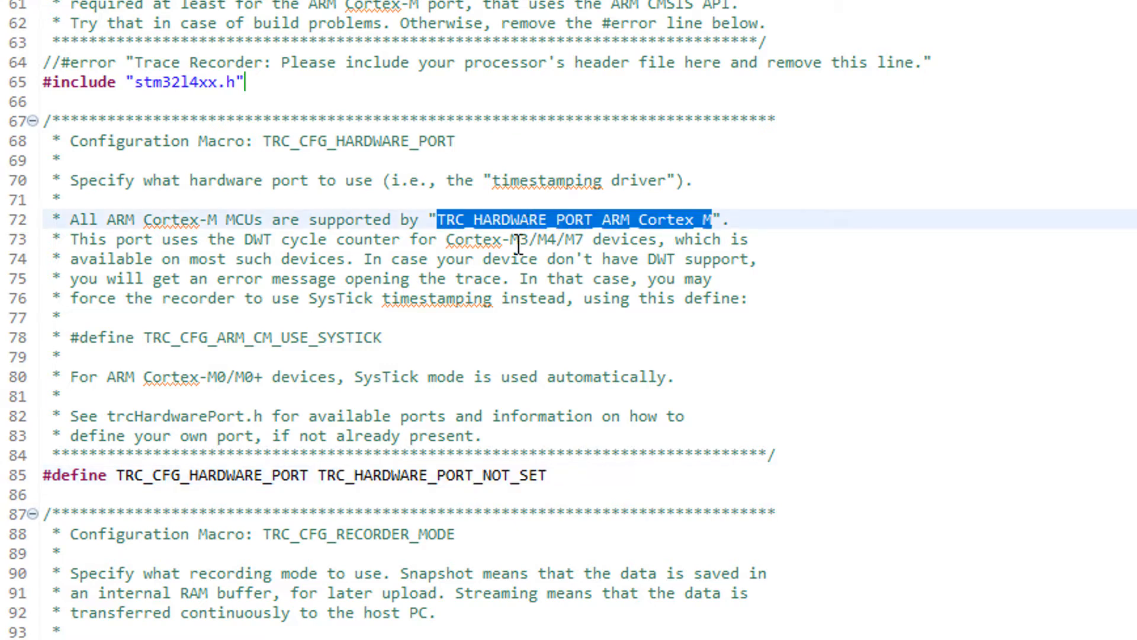
- Replace TRC_HARDWARE_PORT_NOT_SET with TRC_HARDWARE_PORT_ARM_Cortex_M, commented "For all Arm Cortex-M MCUs"
{"action": "type", "text": "TRC_HARDWARE_PORT_ARM_Cortex_M"}
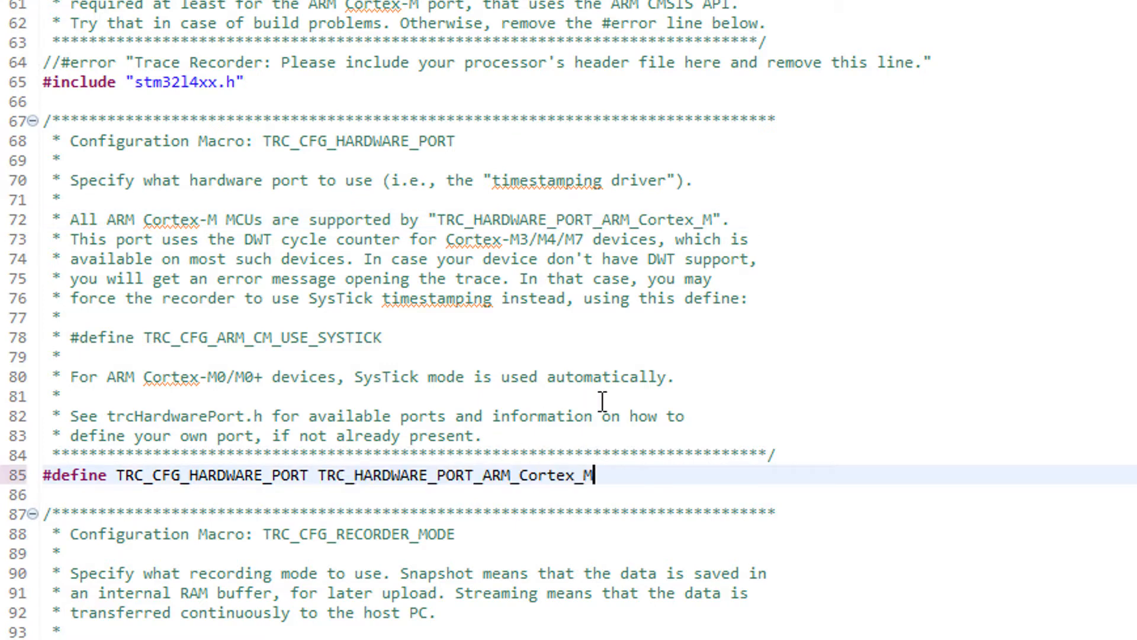
{"action": "type", "text": "// For all Arm Cortex-M MCUs"}
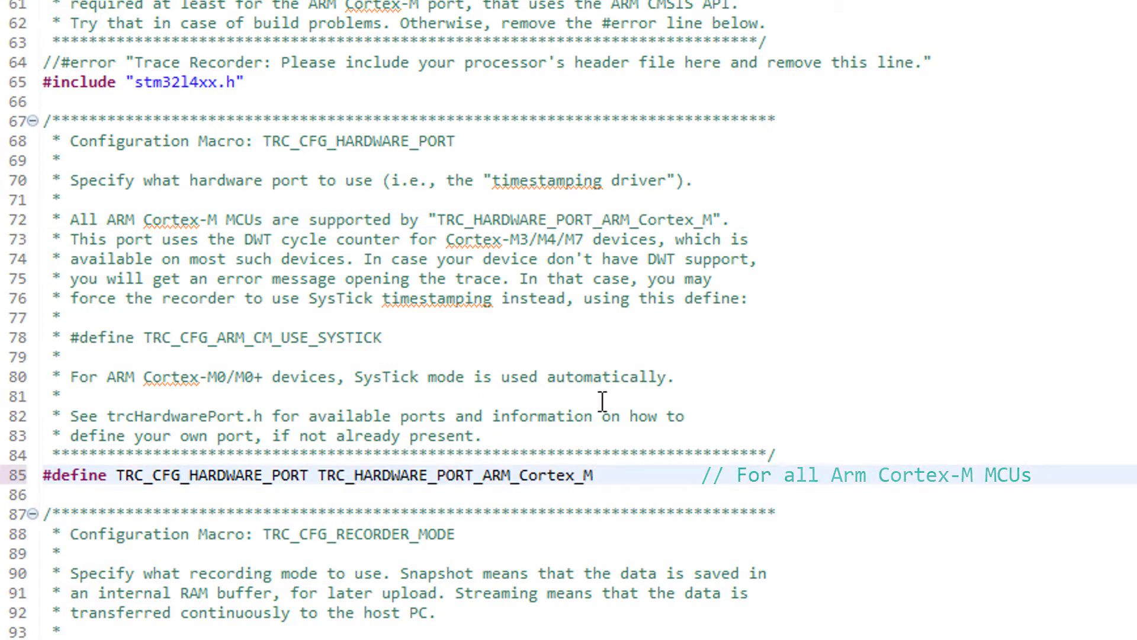
{"action": "scroll", "scroll_direction": "down", "scroll_amount": 3}
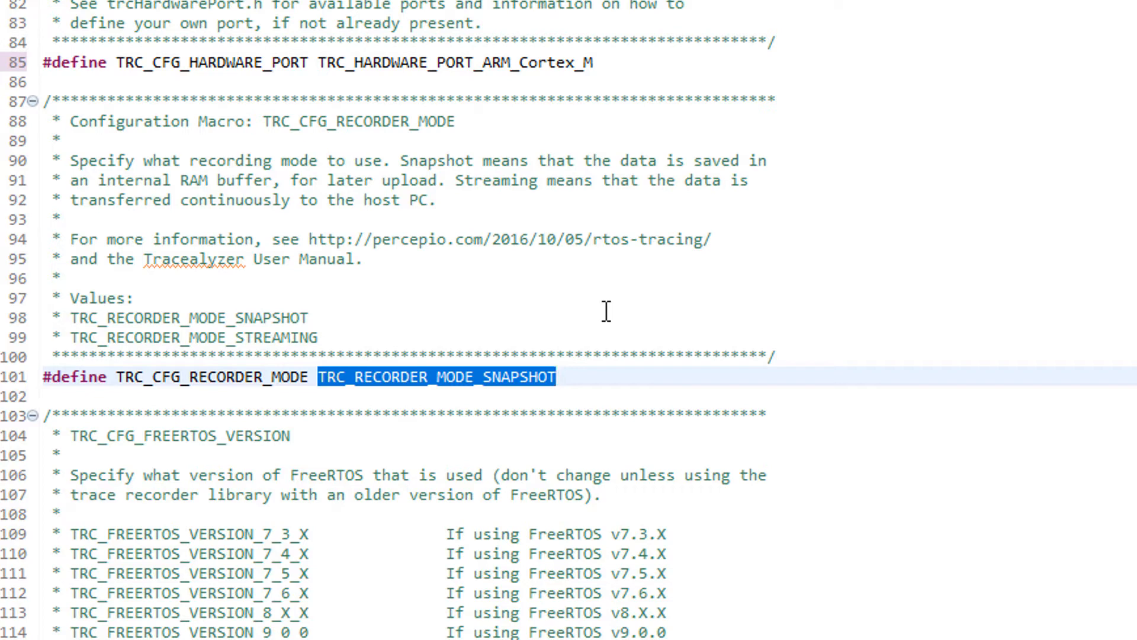
- Check Middlewares' FreeRTOS version, then replace FREERTOS_VERSION_NOT_SET with TRC_FREERTOS_VERSION_10_2_1
{"action": "scroll", "scroll_direction": "down", "scroll_amount": 3}
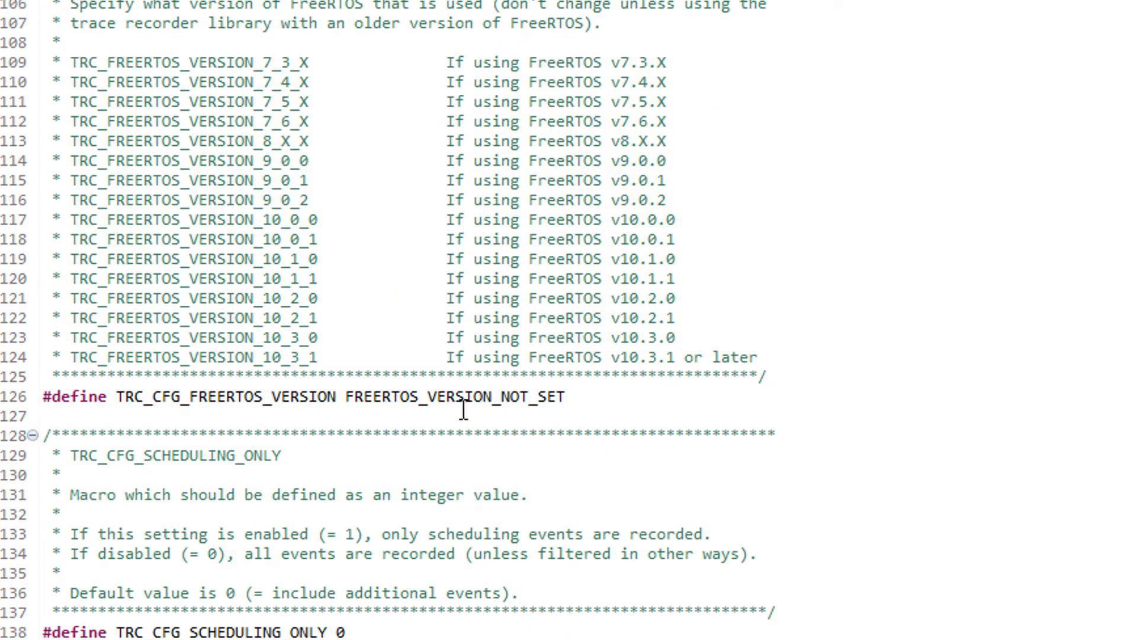
{"action": "double_click", "coordinate": [455, 396]}
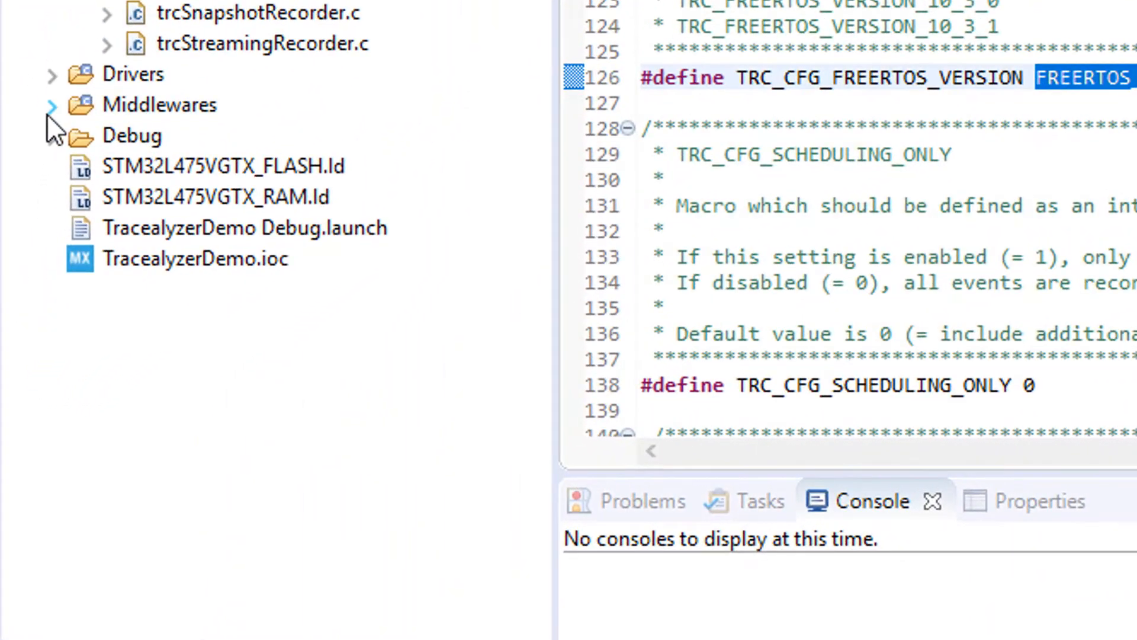
{"action": "left_click", "coordinate": [51, 104]}
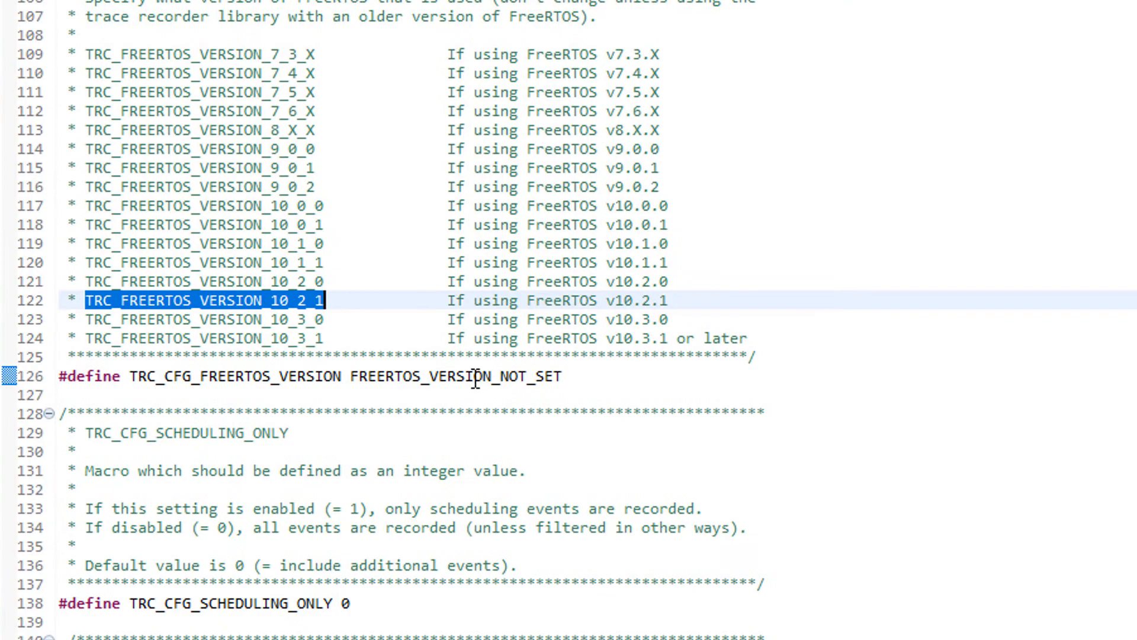
{"action": "type", "text": "TRC_FREERTOS_VERSION_10_2_1"}
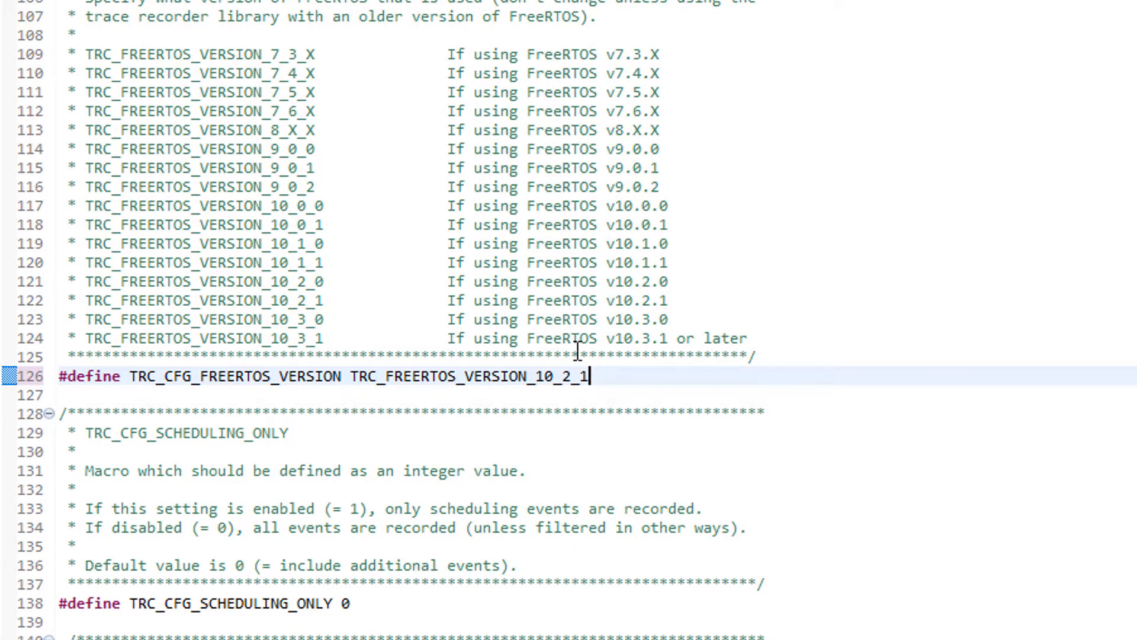
{"action": "scroll", "scroll_direction": "down", "scroll_amount": 3}
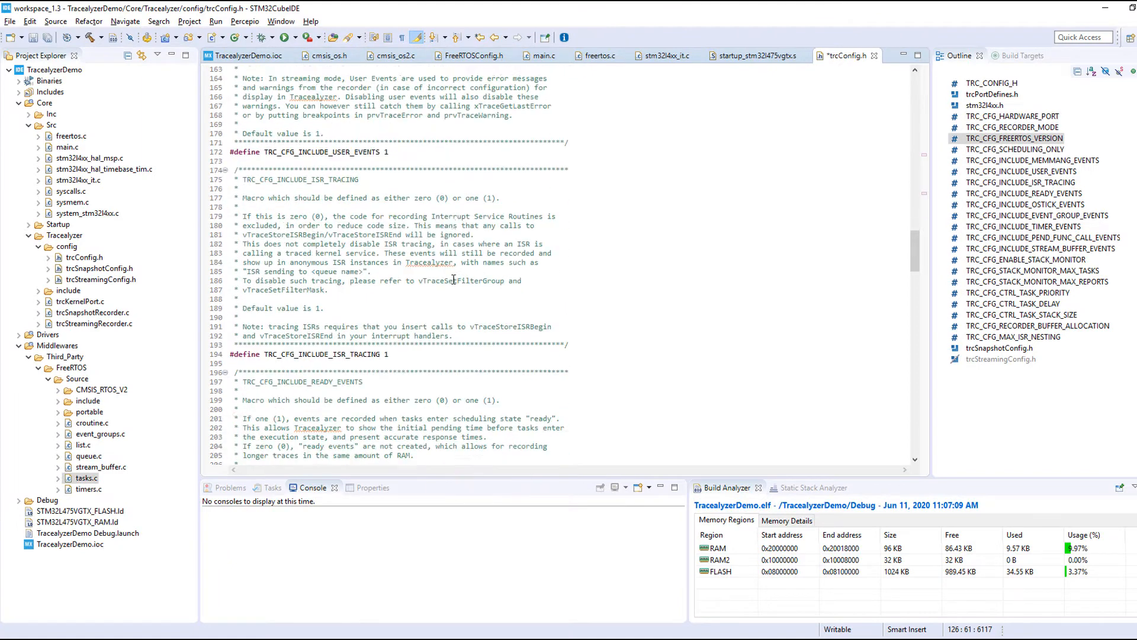
- Add vTraceEnable(TRC_START); to main.c's USER CODE SysInit section
{"action": "scroll", "scroll_direction": "down", "scroll_amount": 3}
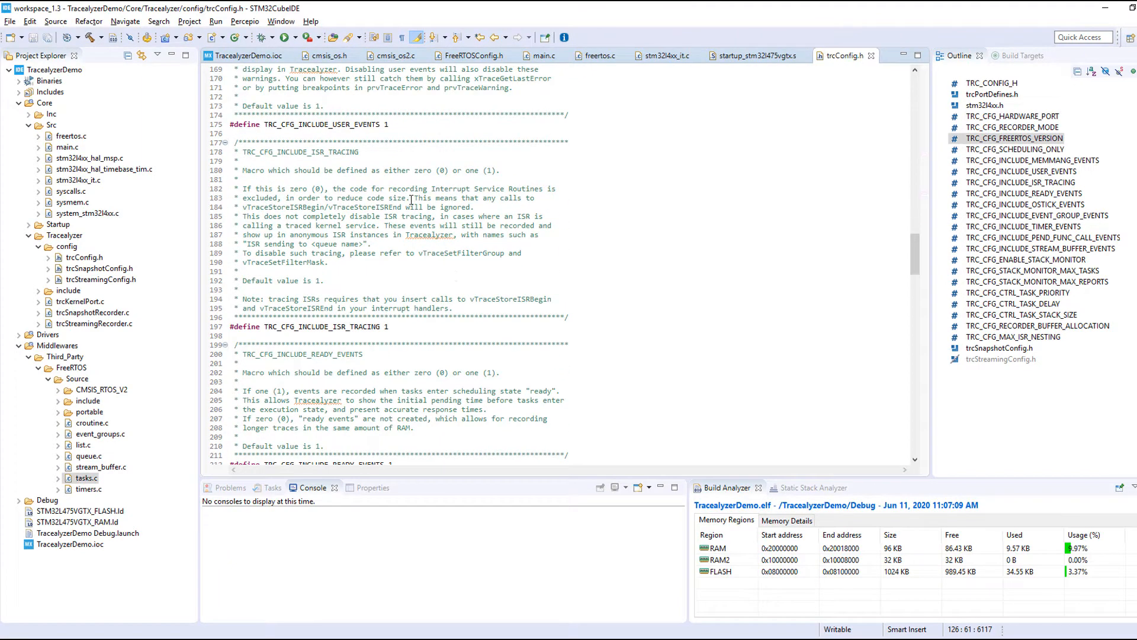
{"action": "mouse_move", "coordinate": [543, 55]}
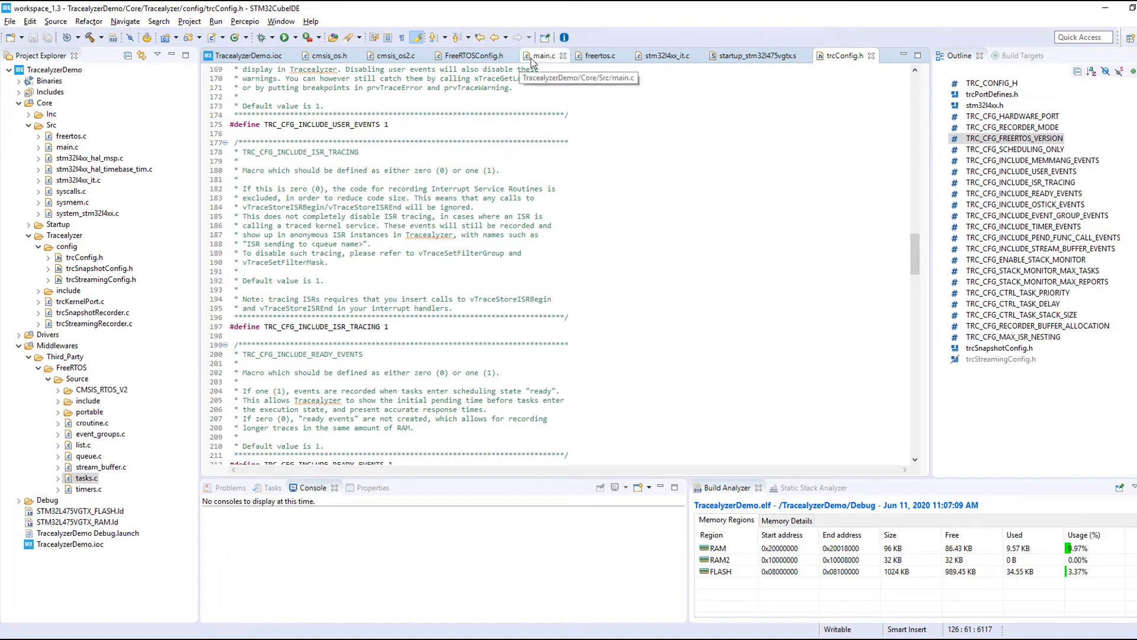
{"action": "left_click", "coordinate": [542, 55]}
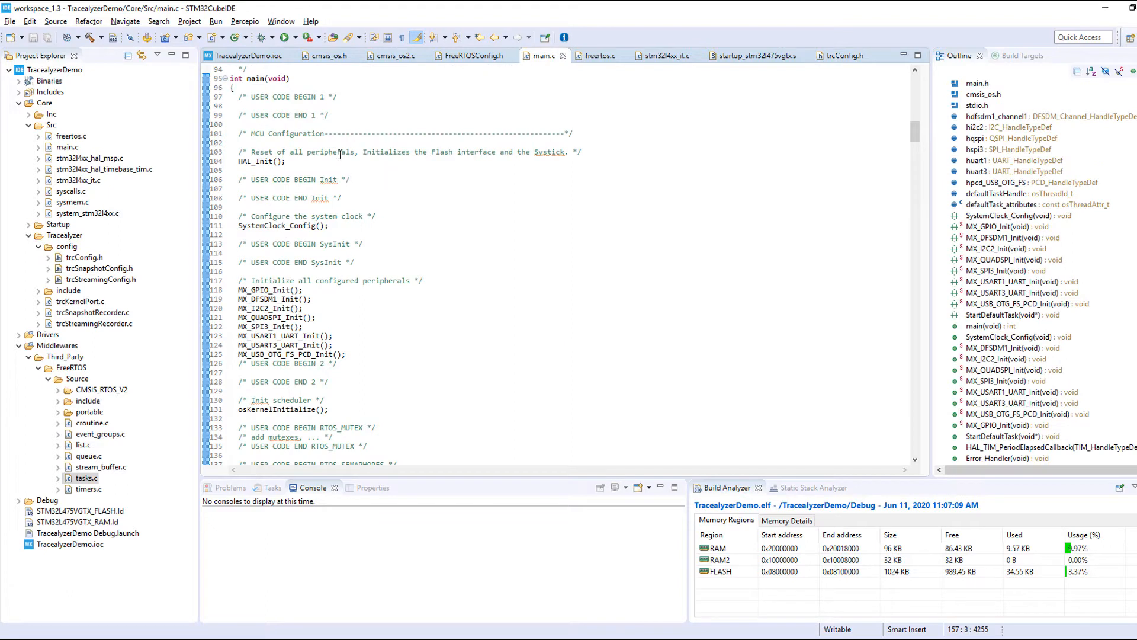
{"action": "mouse_move", "coordinate": [357, 253]}
{"action": "type", "text": "vTraceE"}
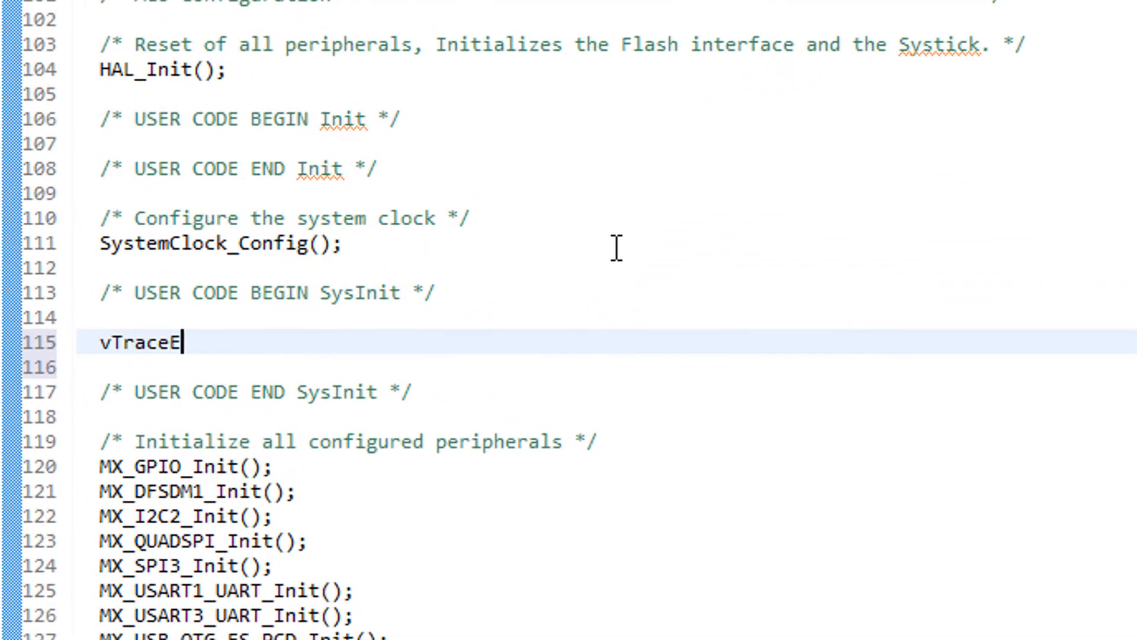
{"action": "type", "text": "nable()"}
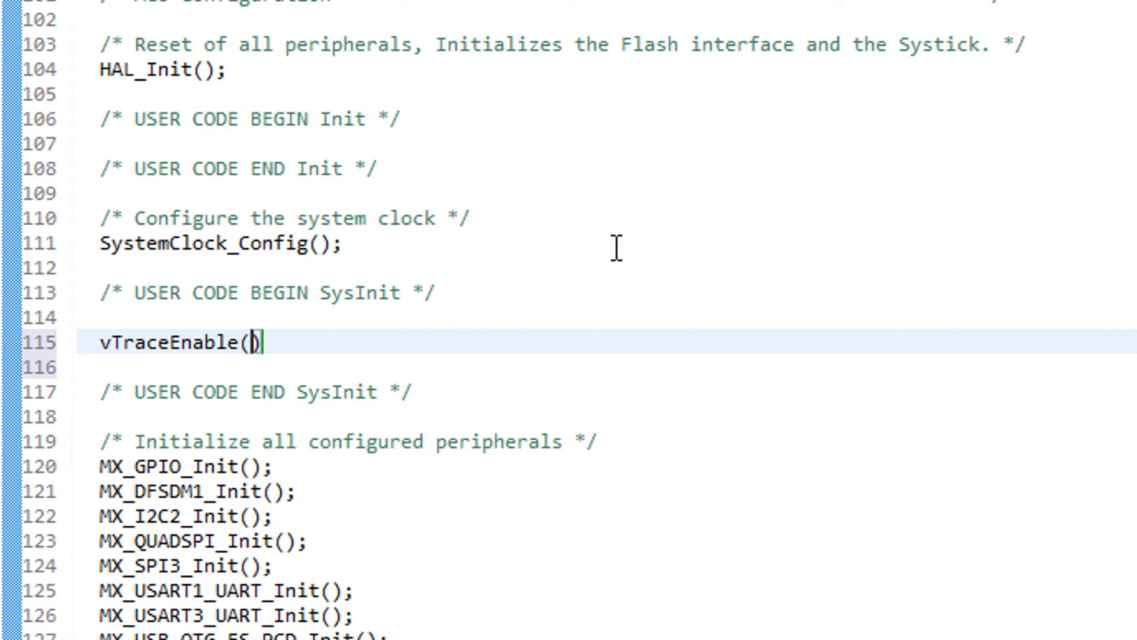
{"action": "type", "text": "TRC_START);"}
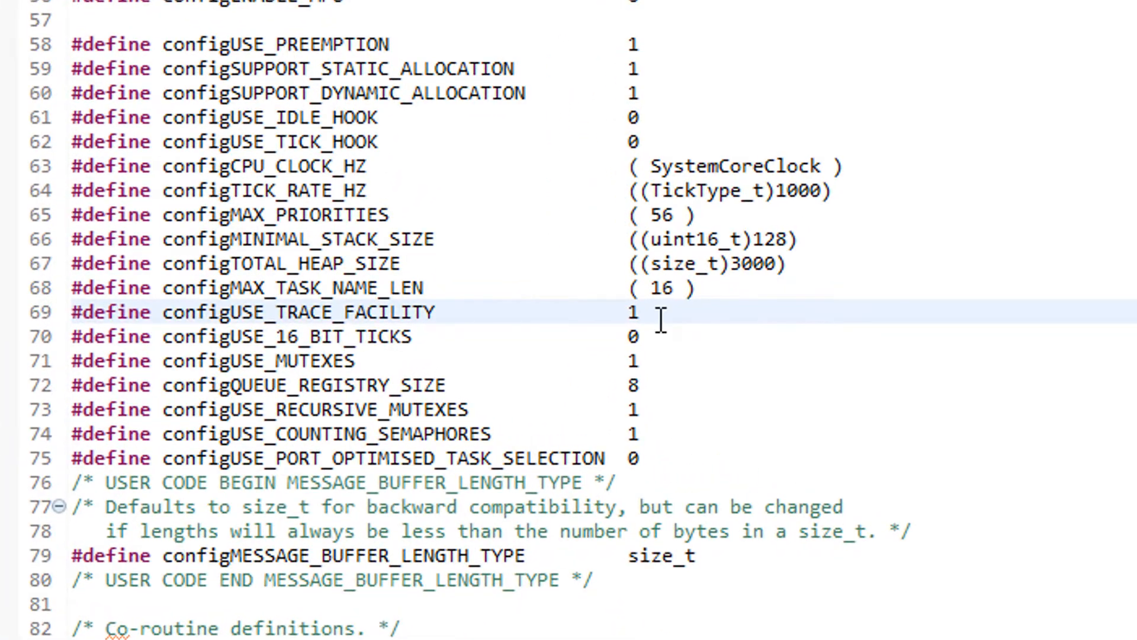
- Confirm configUSE_TRACE_FACILITY is 1, then select the xPortSysTickHandler define to comment it out
{"action": "triple_click", "coordinate": [291, 312]}
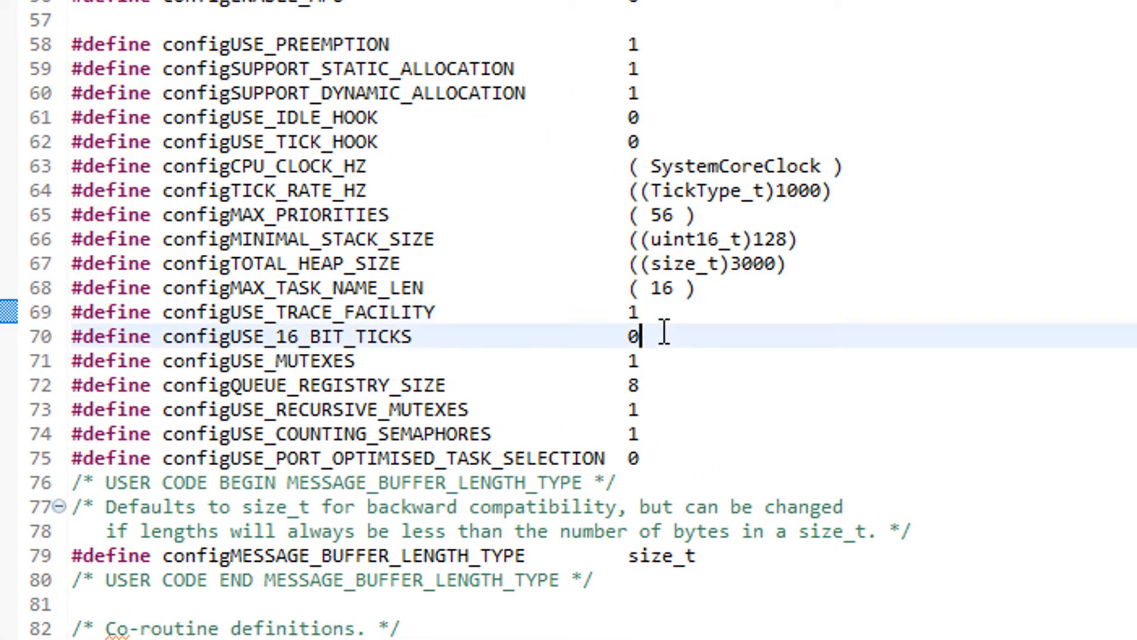
{"action": "scroll", "scroll_direction": "down", "scroll_amount": 3}
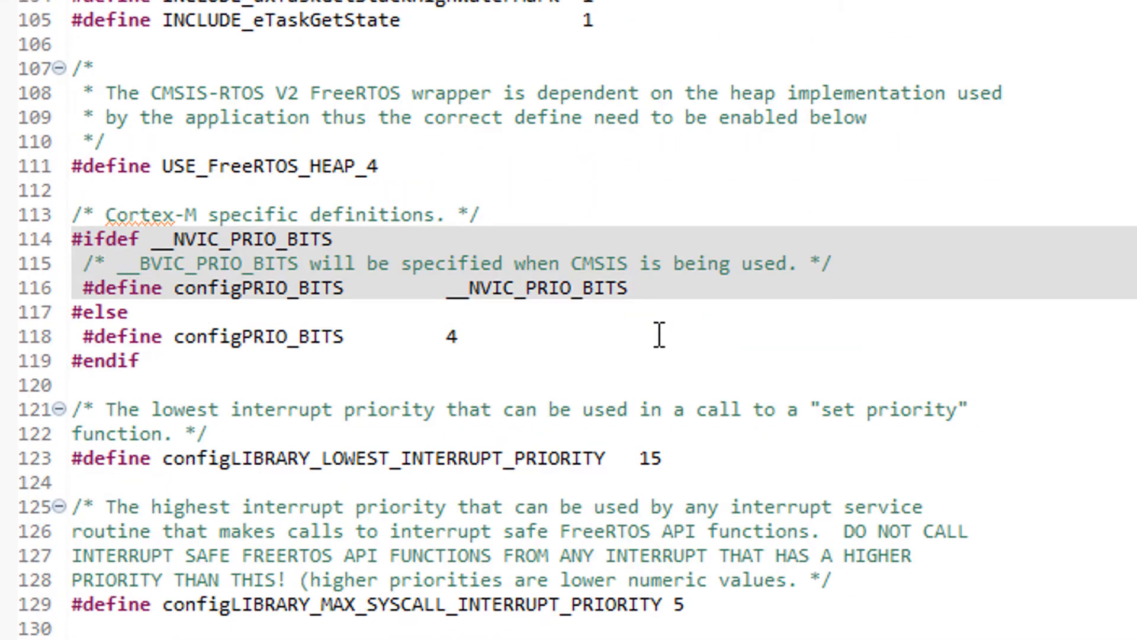
{"action": "scroll", "scroll_direction": "down", "scroll_amount": 3}
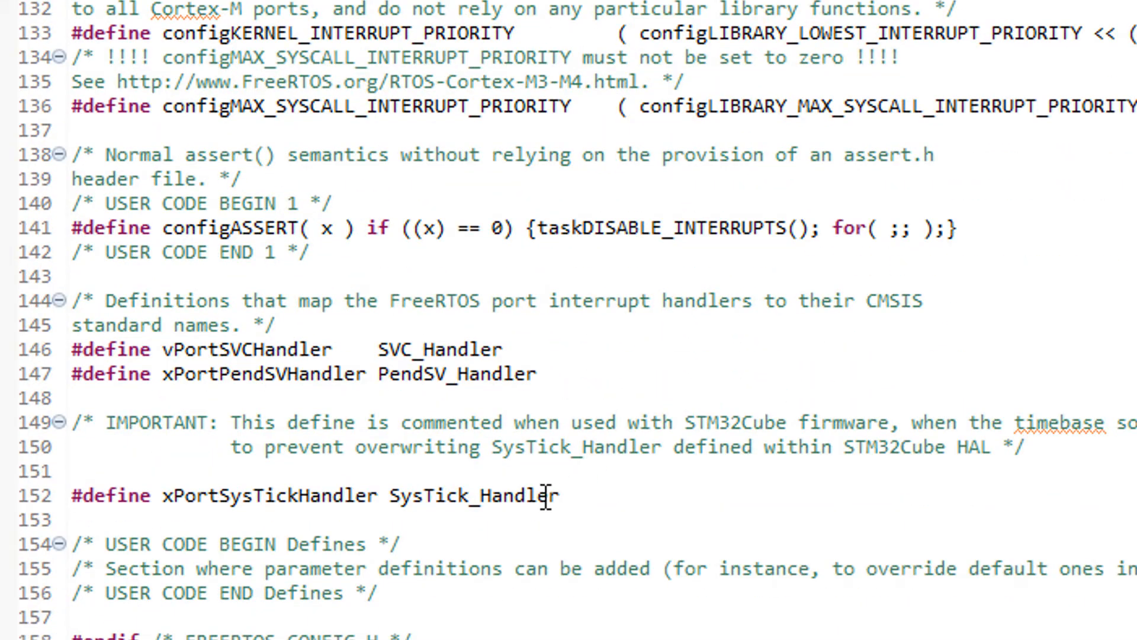
{"action": "mouse_move", "coordinate": [148, 427]}
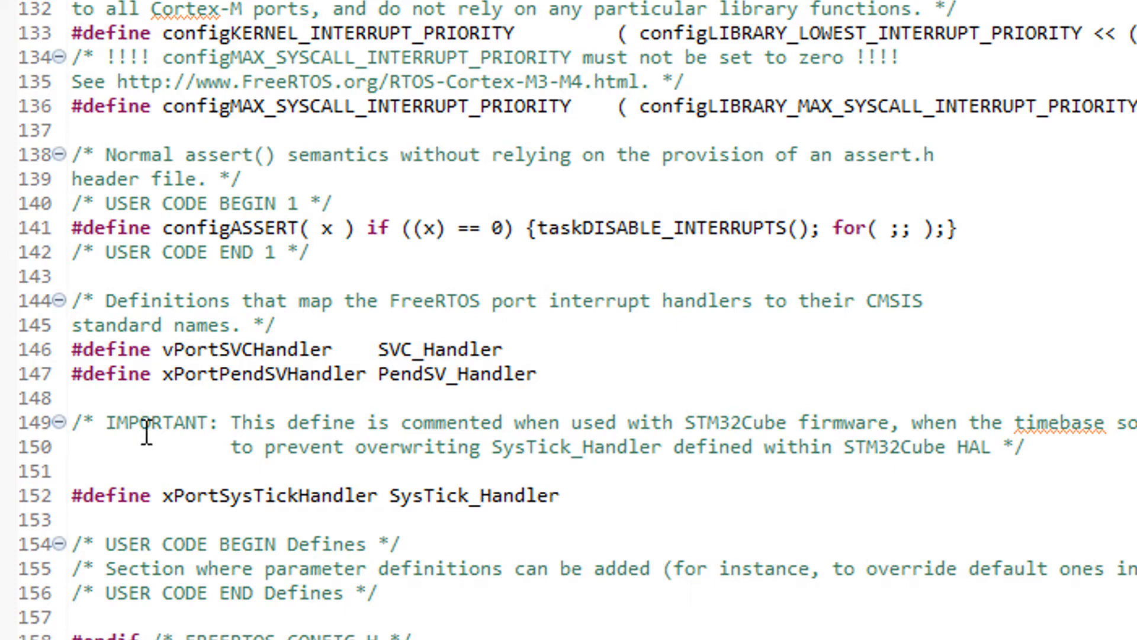
{"action": "left_click_drag", "start_coordinate": [142, 423], "coordinate": [1021, 447]}
{"action": "type", "text": "//"}
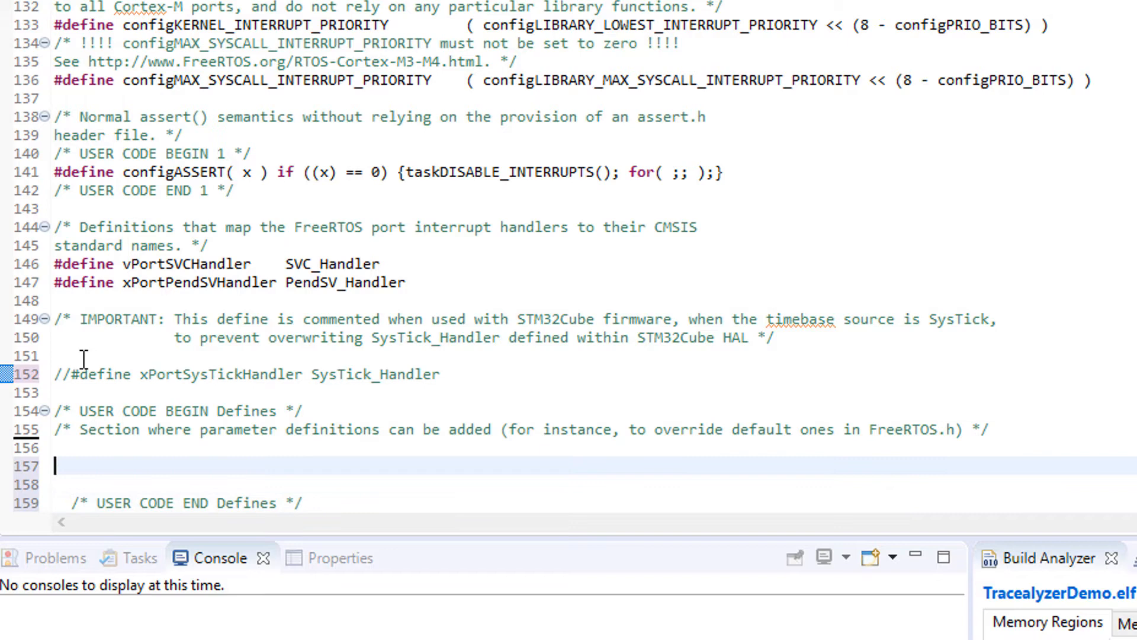
- In FreeRTOSConfig.h, include "trcRecorder.h" under an #if (configUSE_TRACE_FACILITY == 1) guard
{"action": "type", "text": "#if ("}
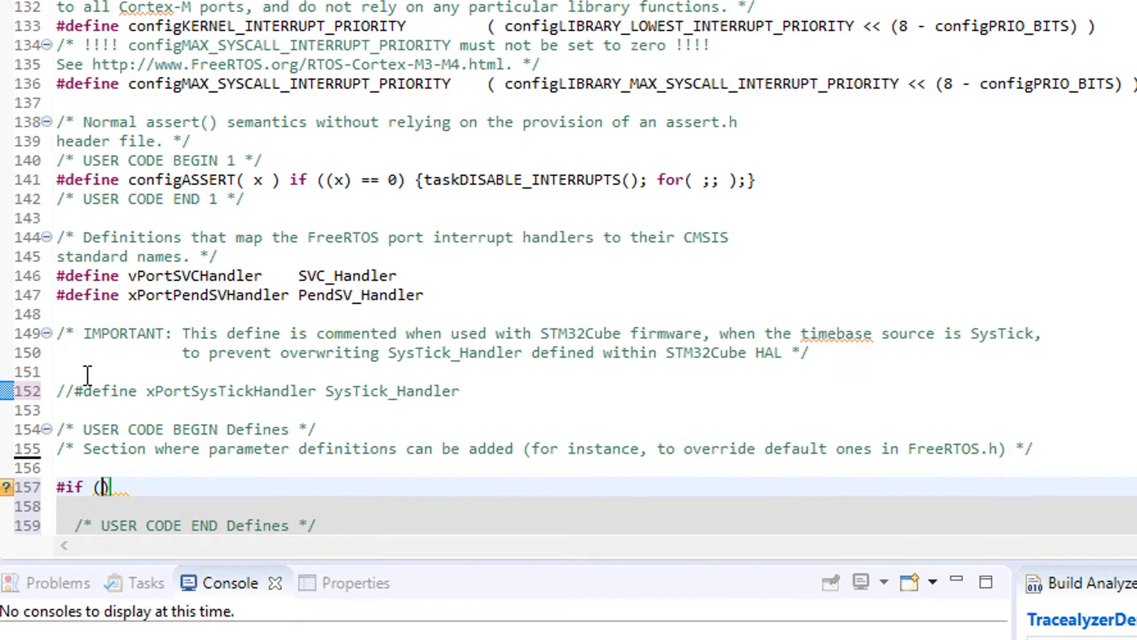
{"action": "type", "text": "configUSE_TRACE_"}
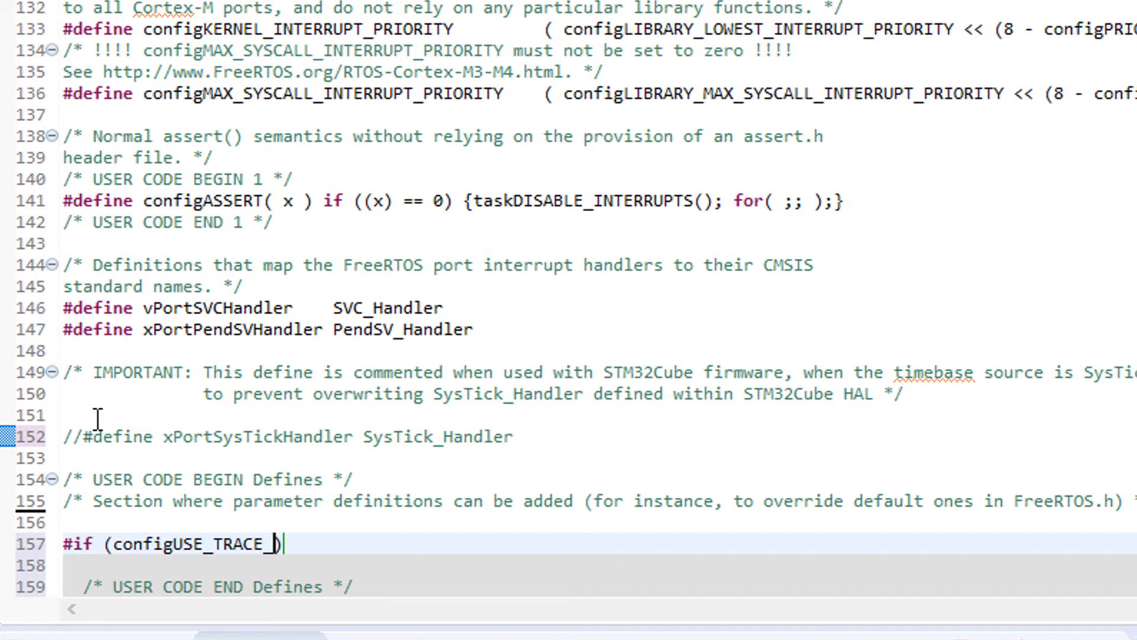
{"action": "type", "text": "FACILITY == 1)"}
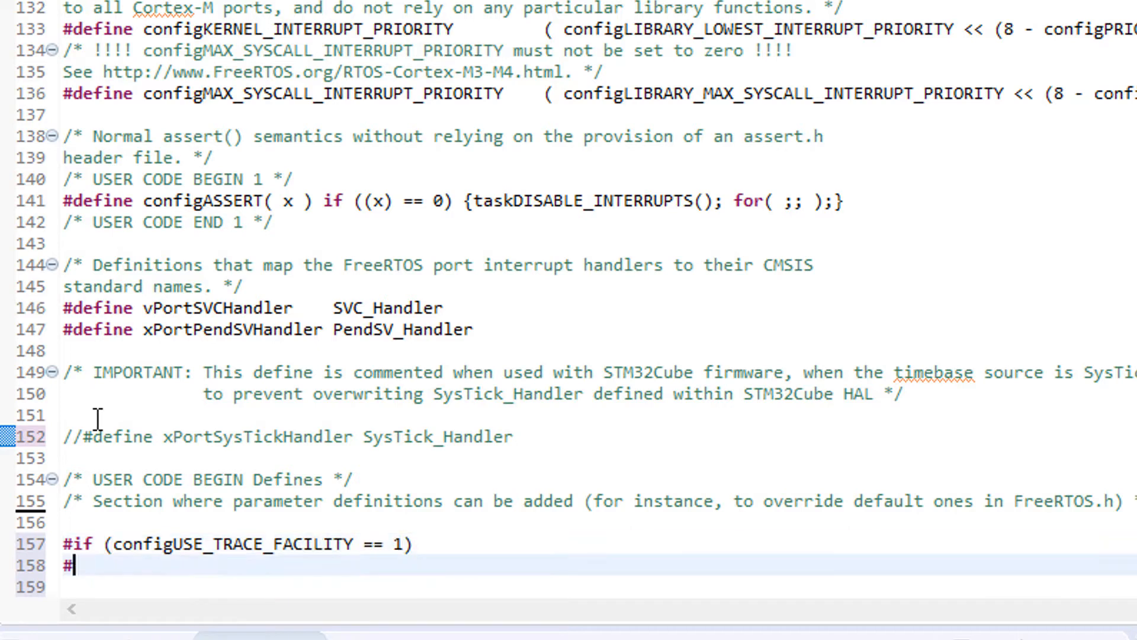
{"action": "type", "text": "include \"trcRecorder.h"}
{"action": "left_click", "coordinate": [599, 586]}
{"action": "type", "text": "#endif"}
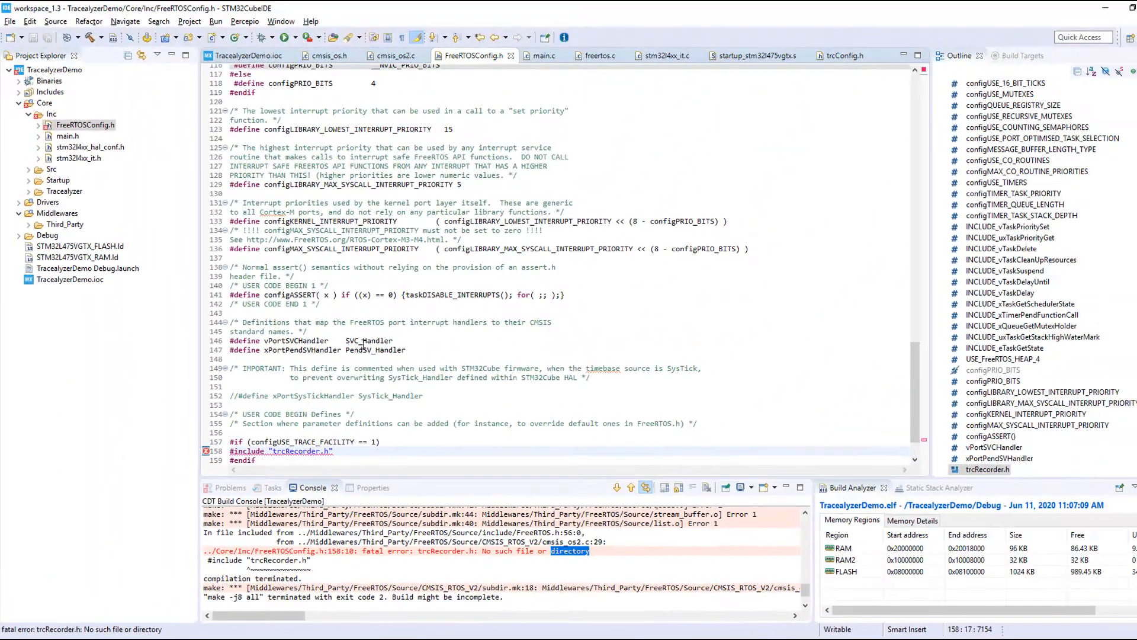
- Add Core/Tracealyzer/config and Core/Tracealyzer/include as compiler include paths, declining the index rebuild
{"action": "left_click", "coordinate": [189, 21]}
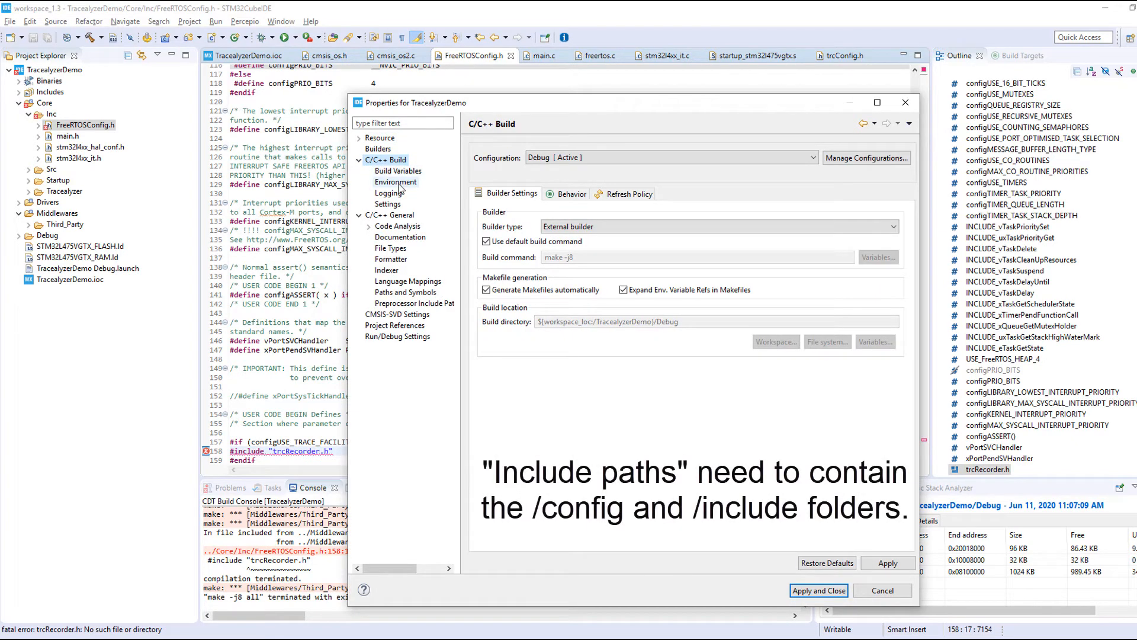
{"action": "left_click", "coordinate": [388, 204]}
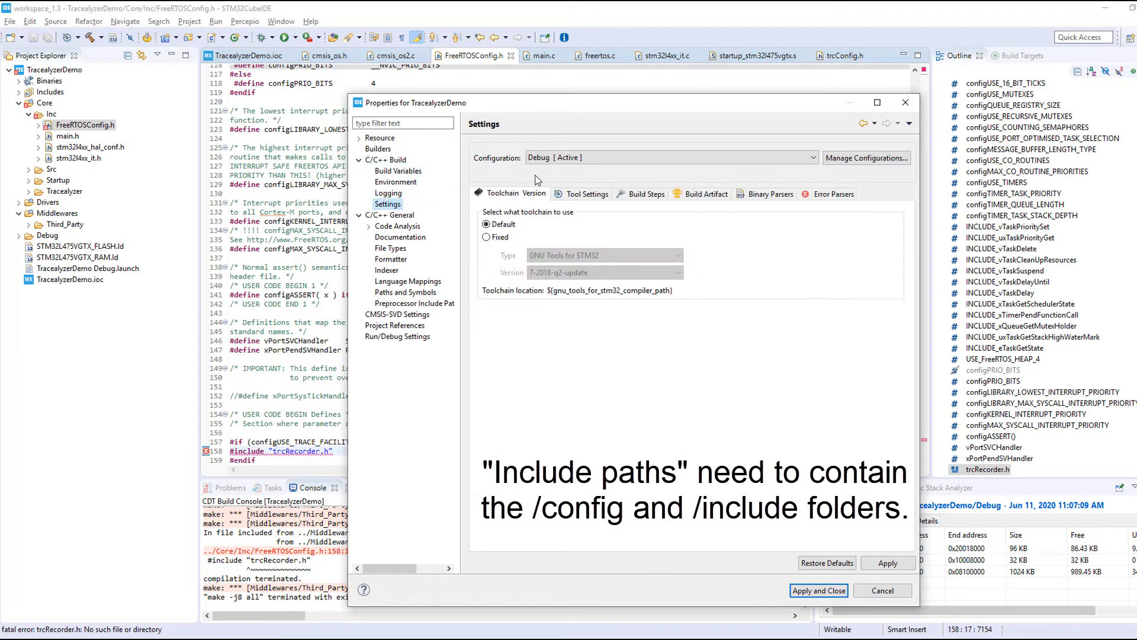
{"action": "left_click", "coordinate": [588, 194]}
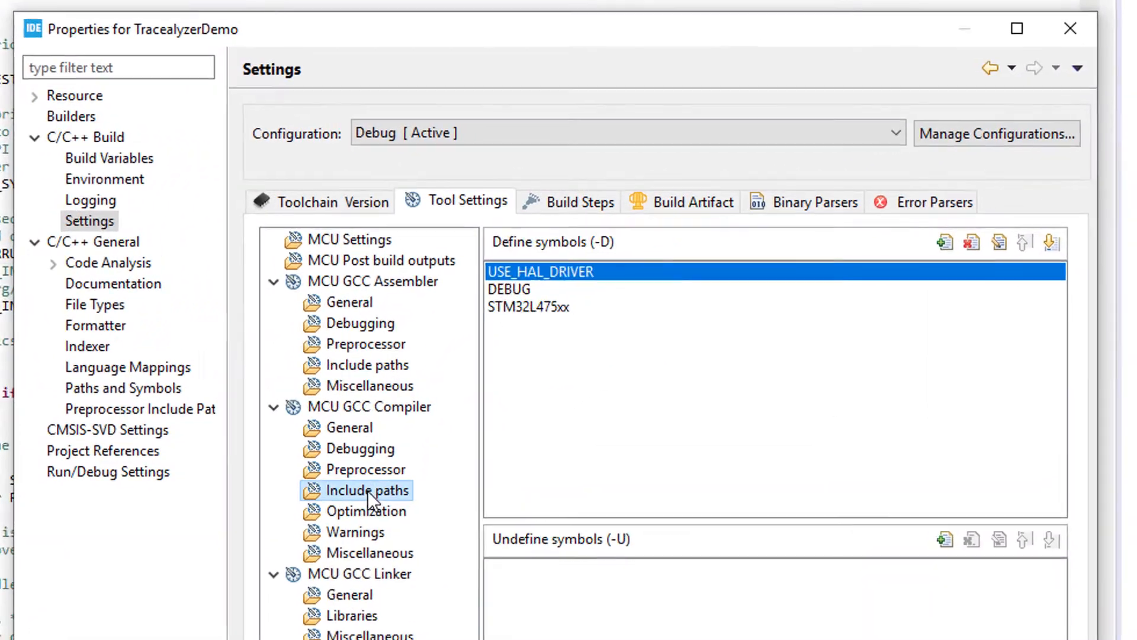
{"action": "left_click", "coordinate": [366, 490]}
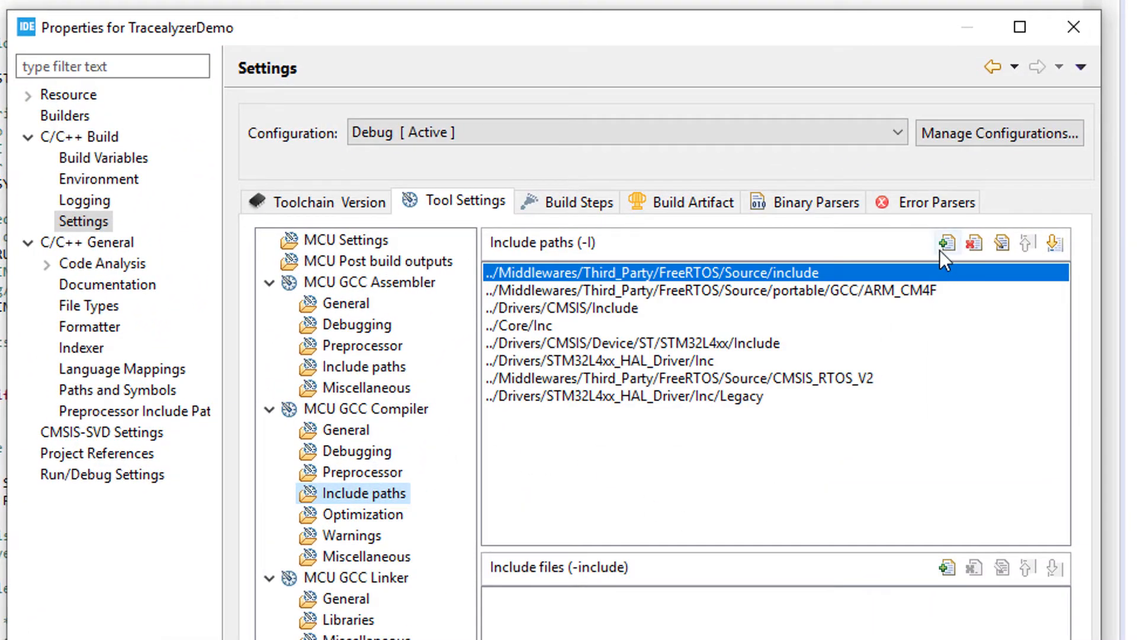
{"action": "left_click", "coordinate": [947, 243]}
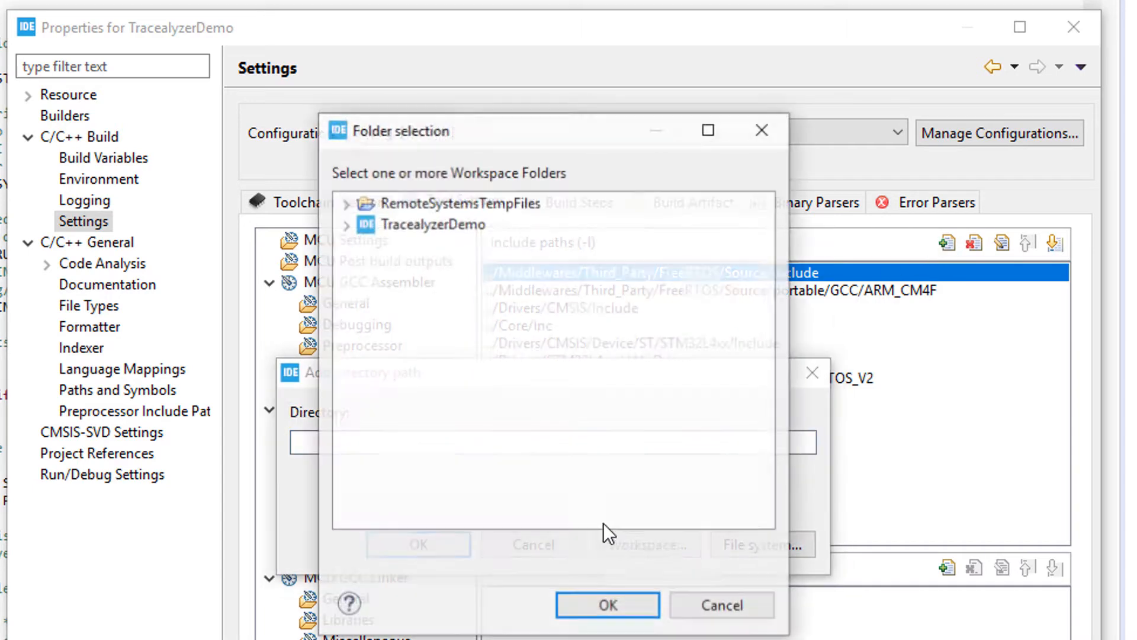
{"action": "left_click", "coordinate": [346, 223]}
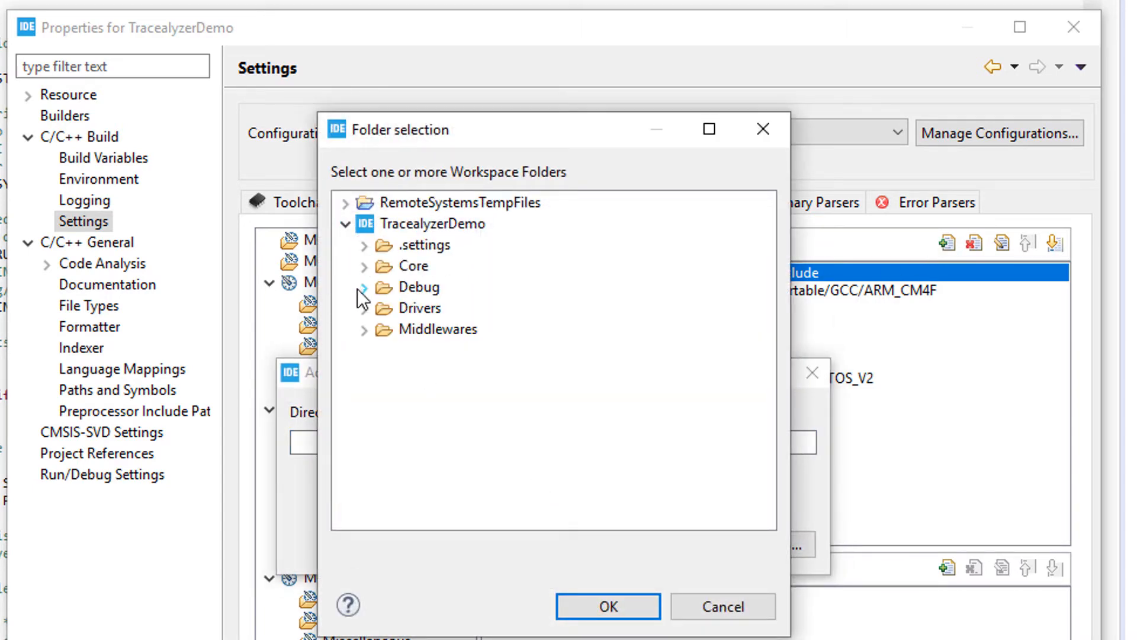
{"action": "left_click", "coordinate": [363, 266]}
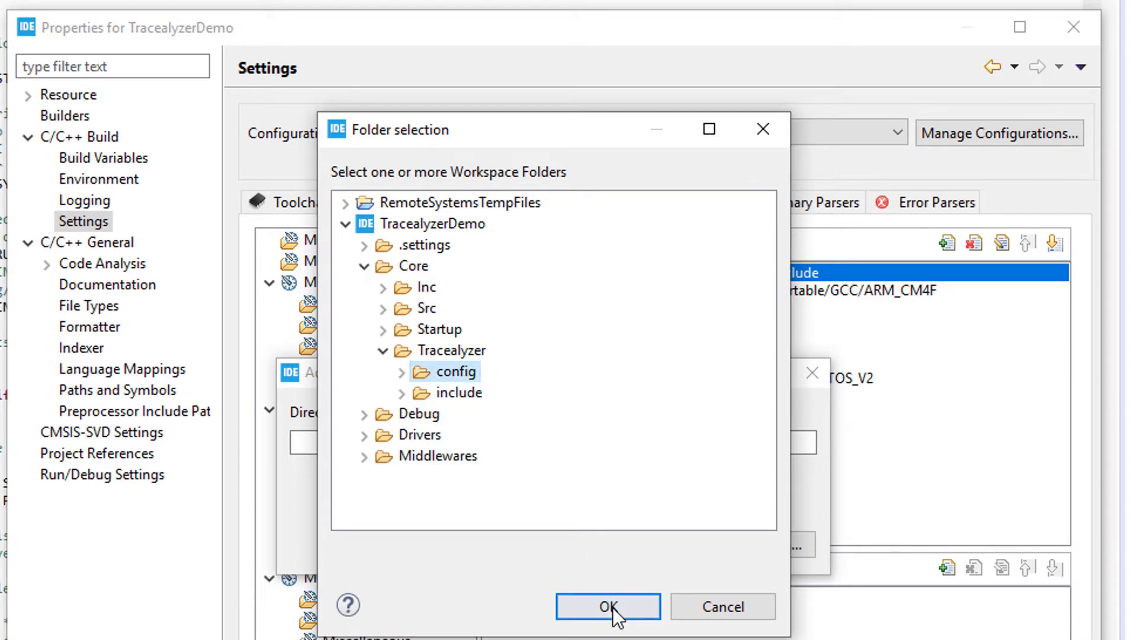
{"action": "left_click", "coordinate": [608, 605]}
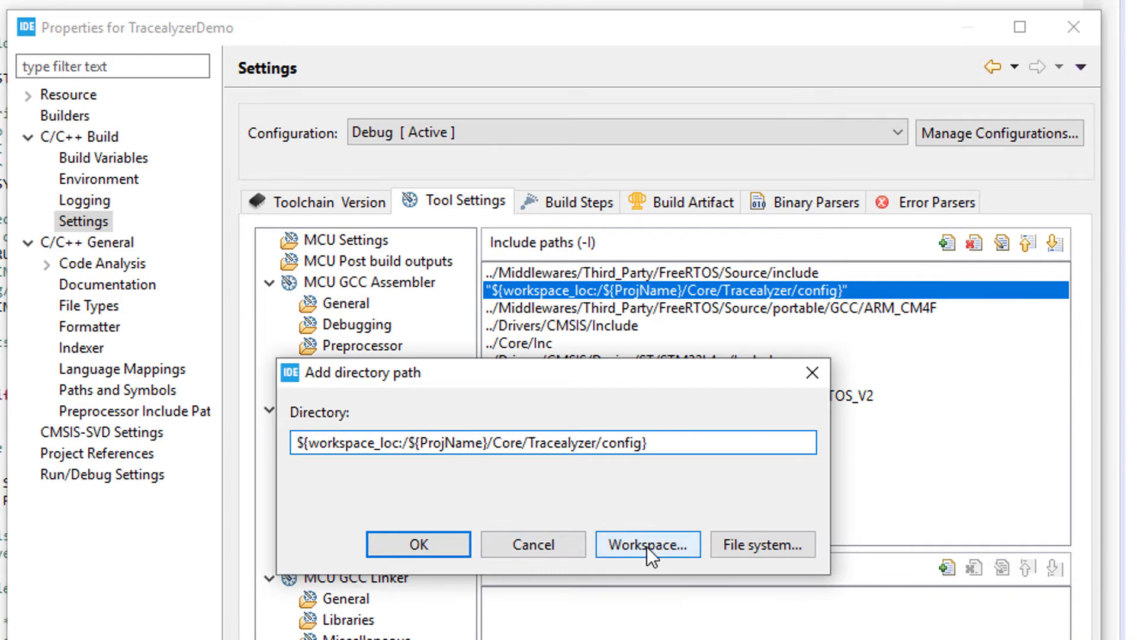
{"action": "left_click", "coordinate": [647, 544]}
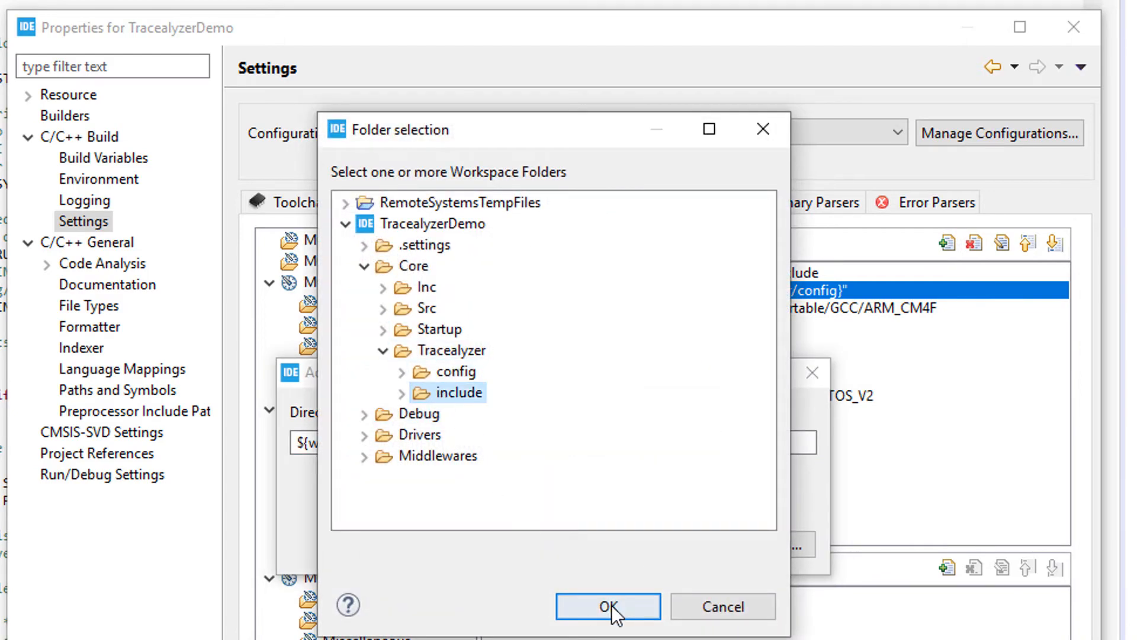
{"action": "left_click", "coordinate": [608, 607]}
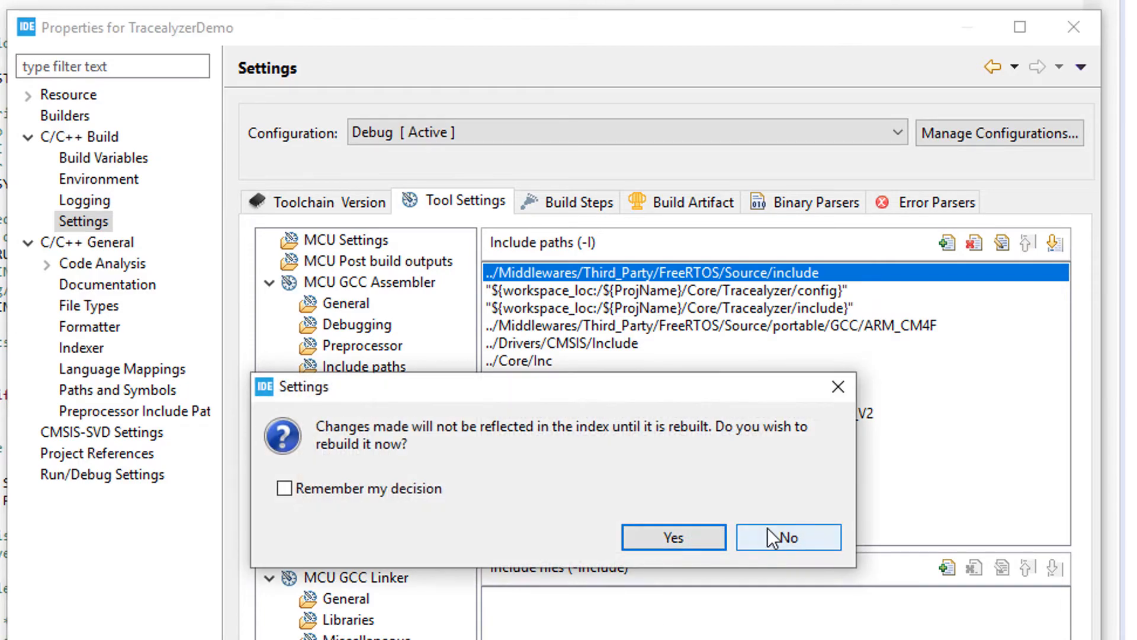
{"action": "left_click", "coordinate": [788, 536]}
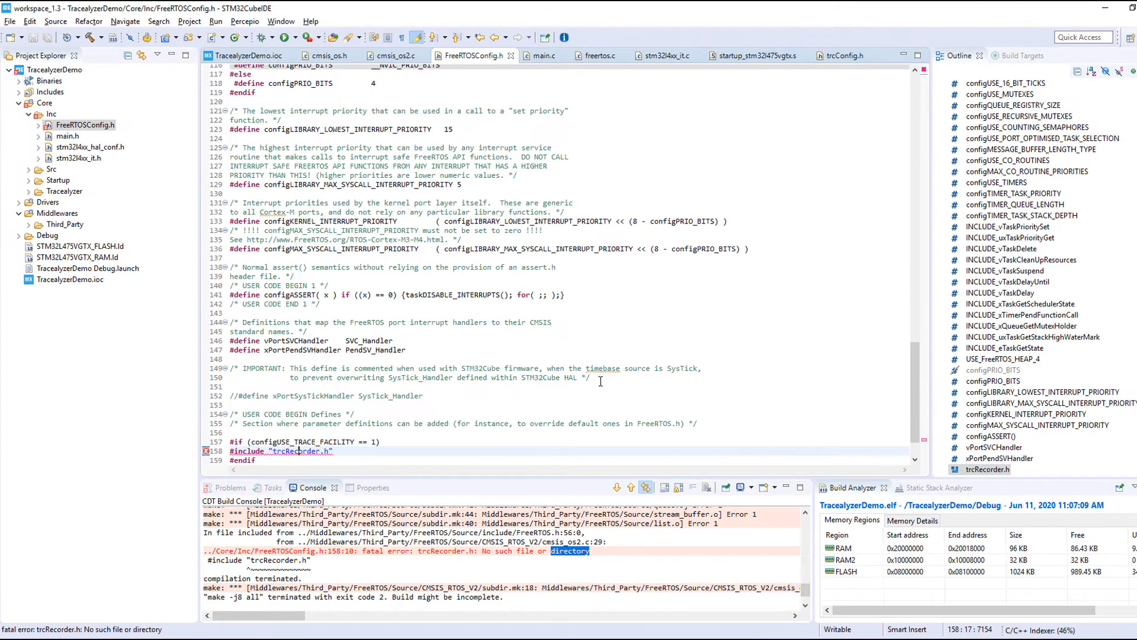
- Rebuild the project and start a debug session that flashes the firmware and halts at main
{"action": "left_click", "coordinate": [550, 356]}
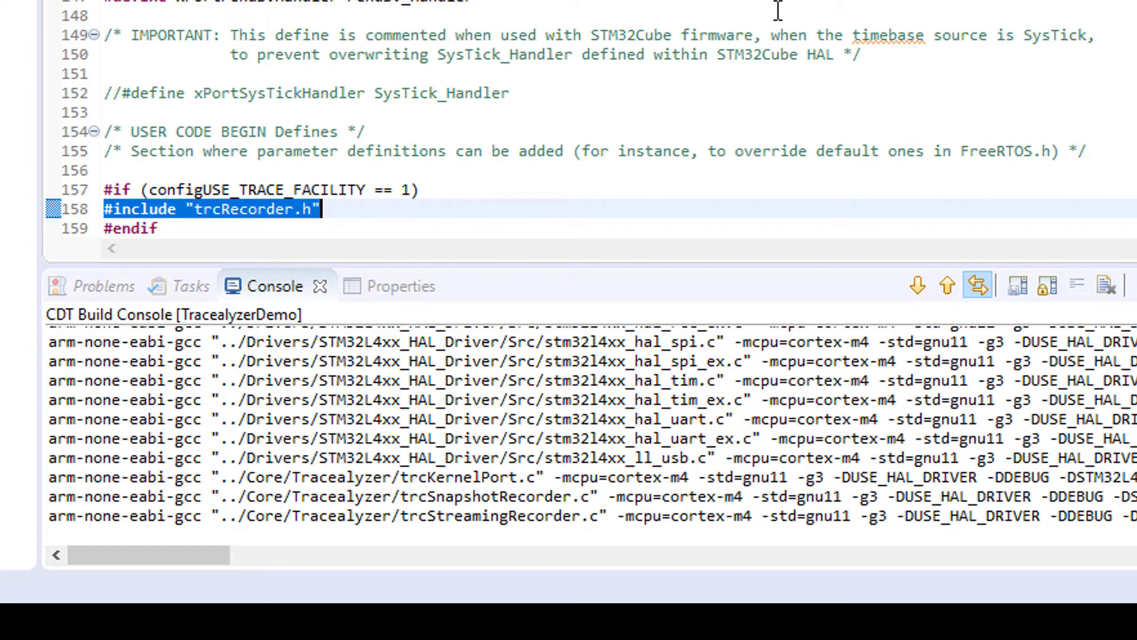
{"action": "scroll", "scroll_direction": "down", "scroll_amount": 3}
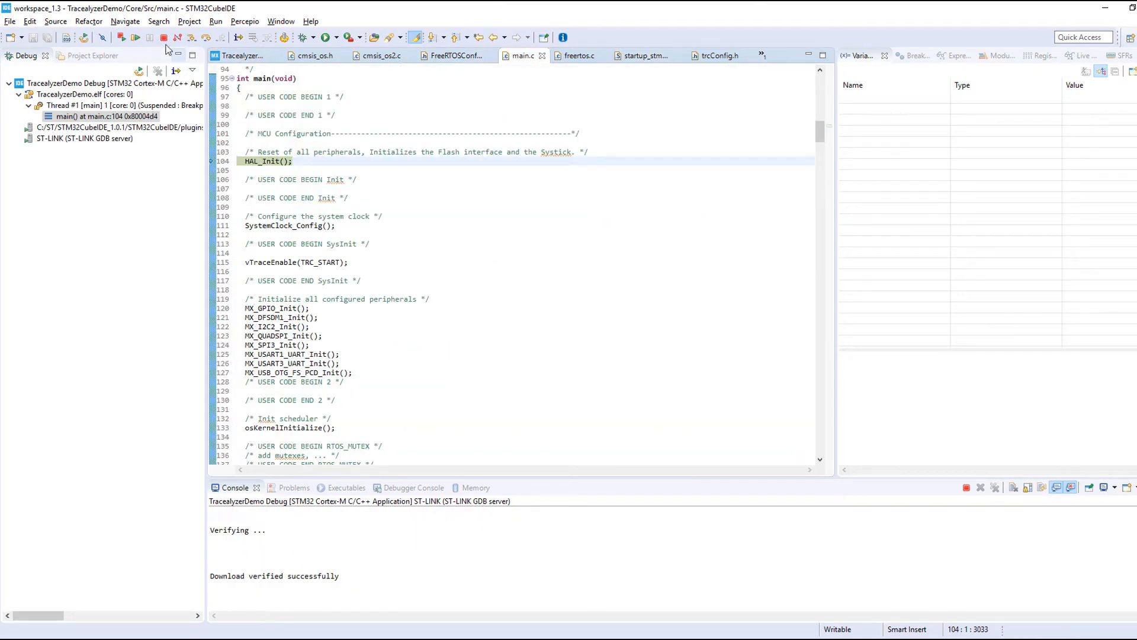
- Add RecorderDataPtr to the Expressions view and expand it to inspect its fields
{"action": "left_click", "coordinate": [135, 37]}
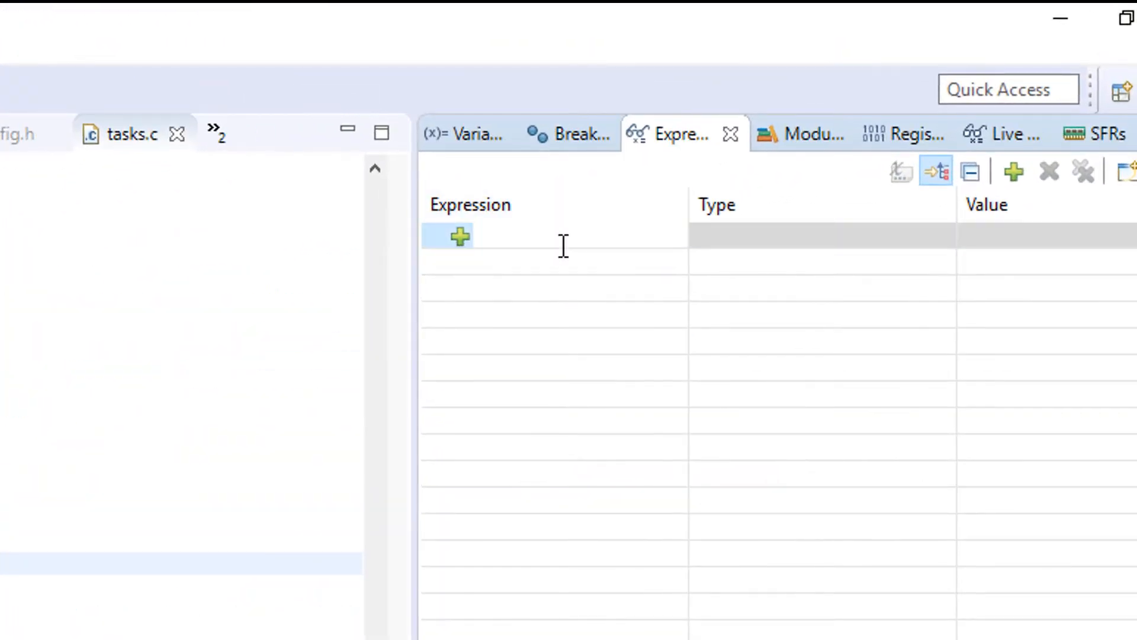
{"action": "type", "text": "RecorderDataPtr"}
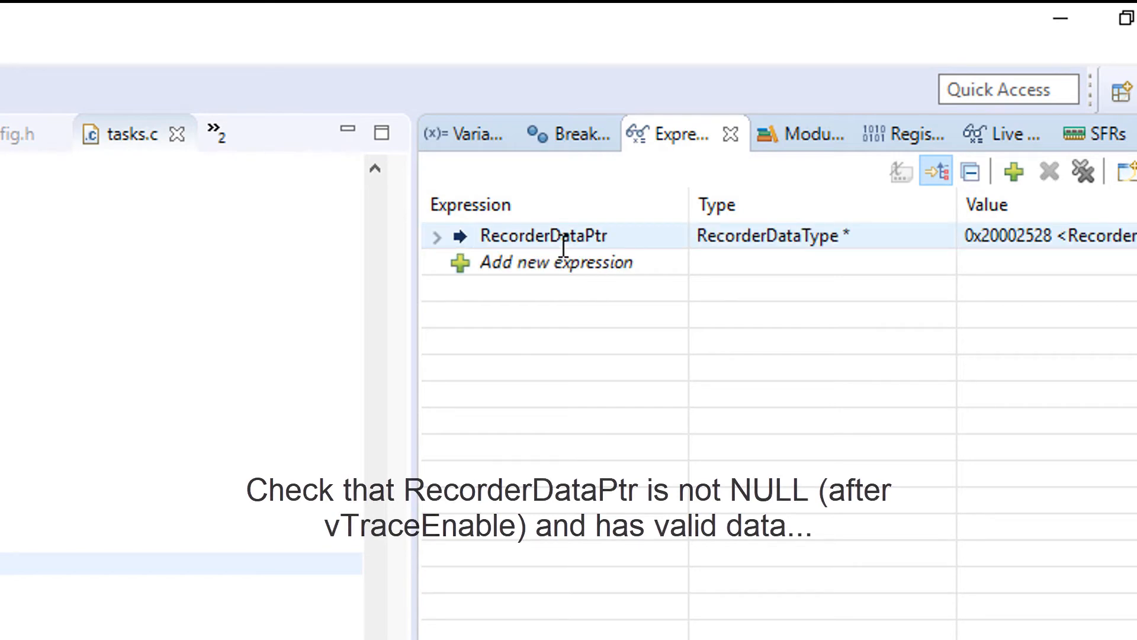
{"action": "left_click", "coordinate": [436, 235]}
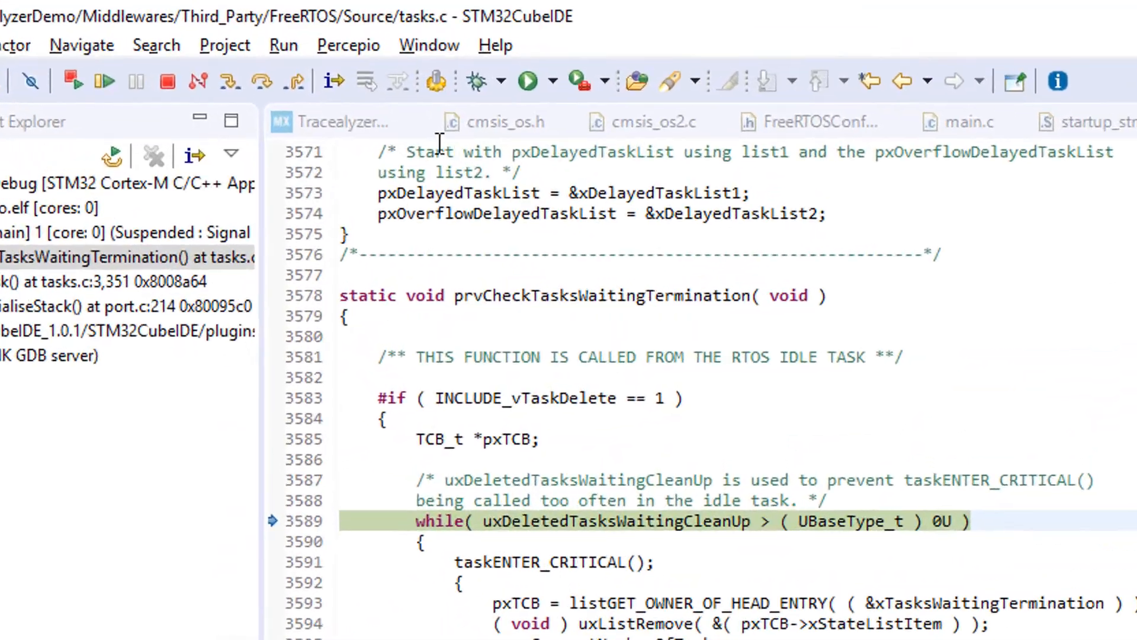
- Search the Eclipse Marketplace for Percepio and confirm Trace Exporter 1.1.4 shows as installed
{"action": "left_click", "coordinate": [349, 45]}
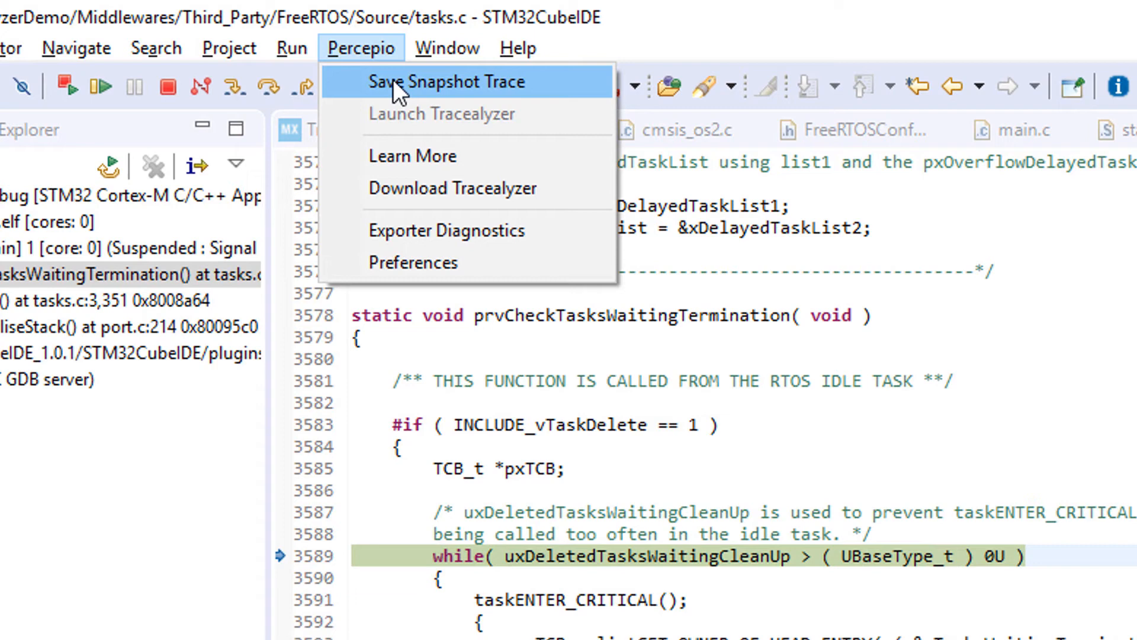
{"action": "mouse_move", "coordinate": [406, 69]}
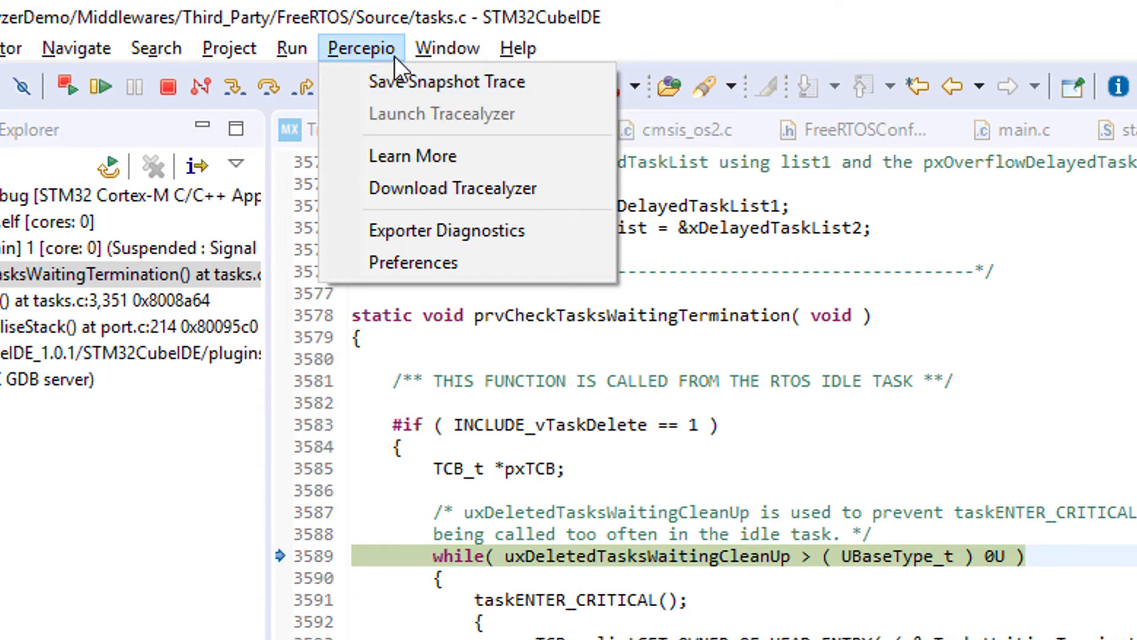
{"action": "left_click", "coordinate": [518, 48]}
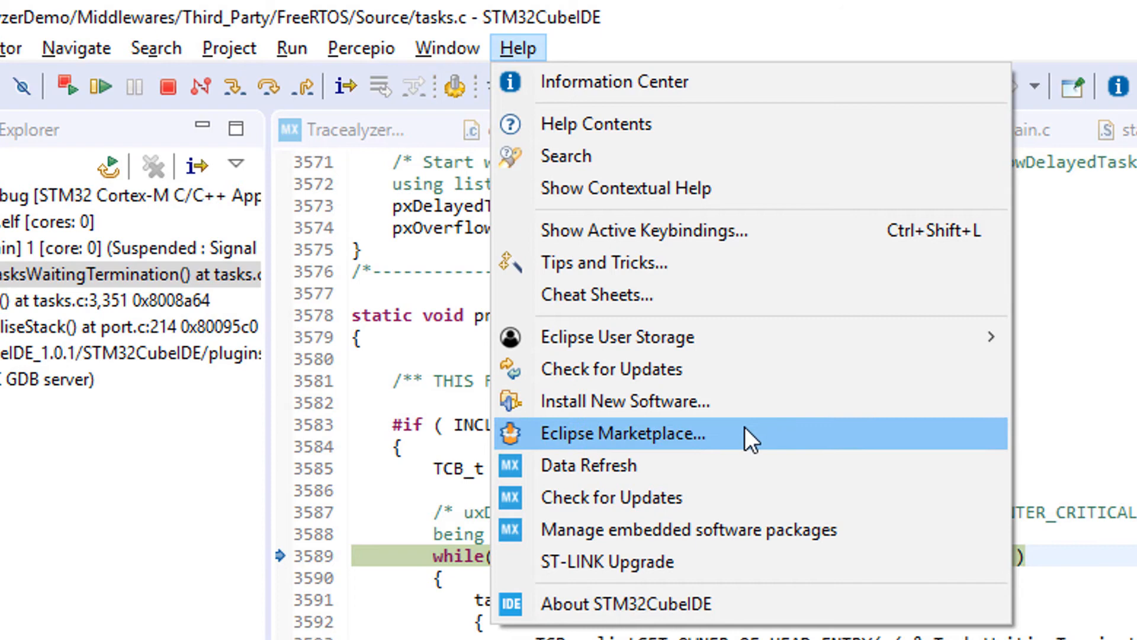
{"action": "left_click", "coordinate": [621, 434]}
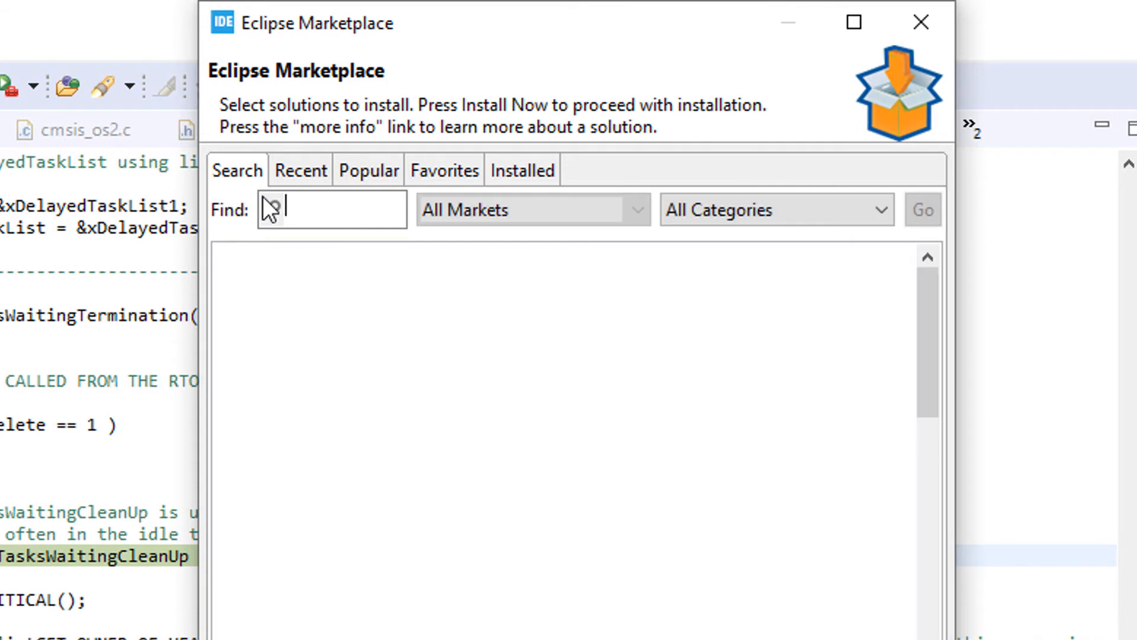
{"action": "type", "text": "Percepio"}
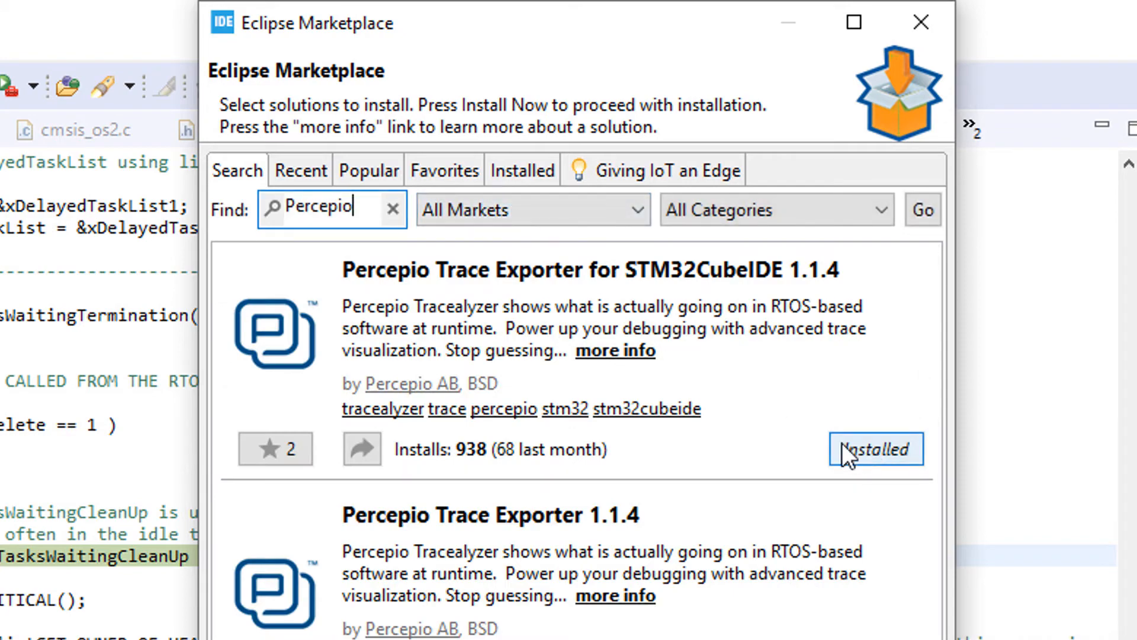
{"action": "mouse_move", "coordinate": [922, 22]}
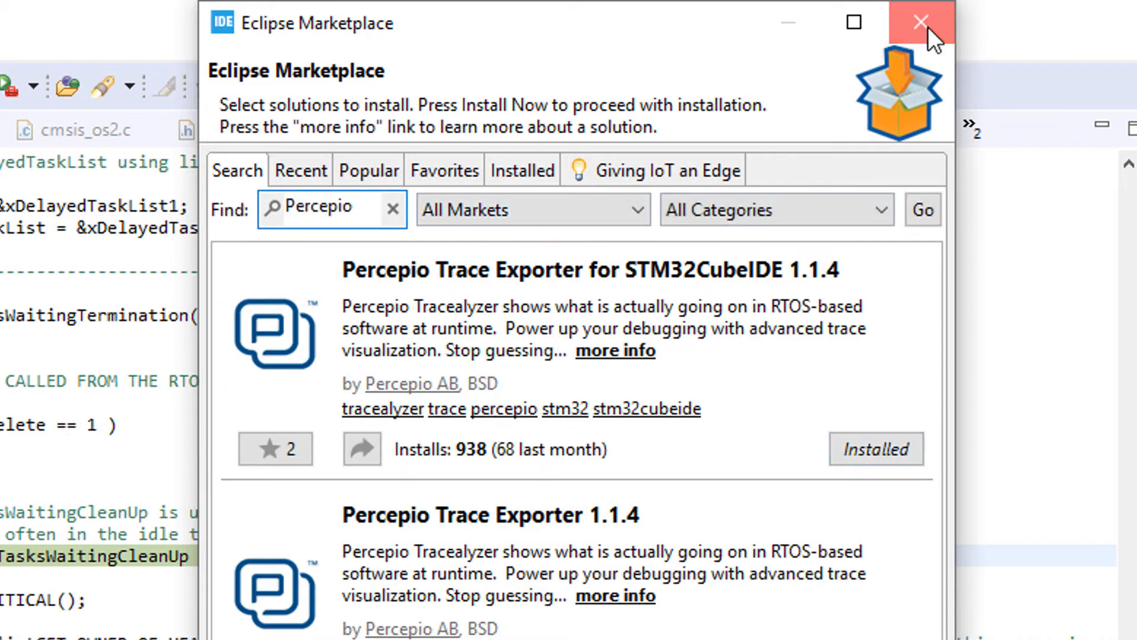
{"action": "left_click", "coordinate": [921, 22]}
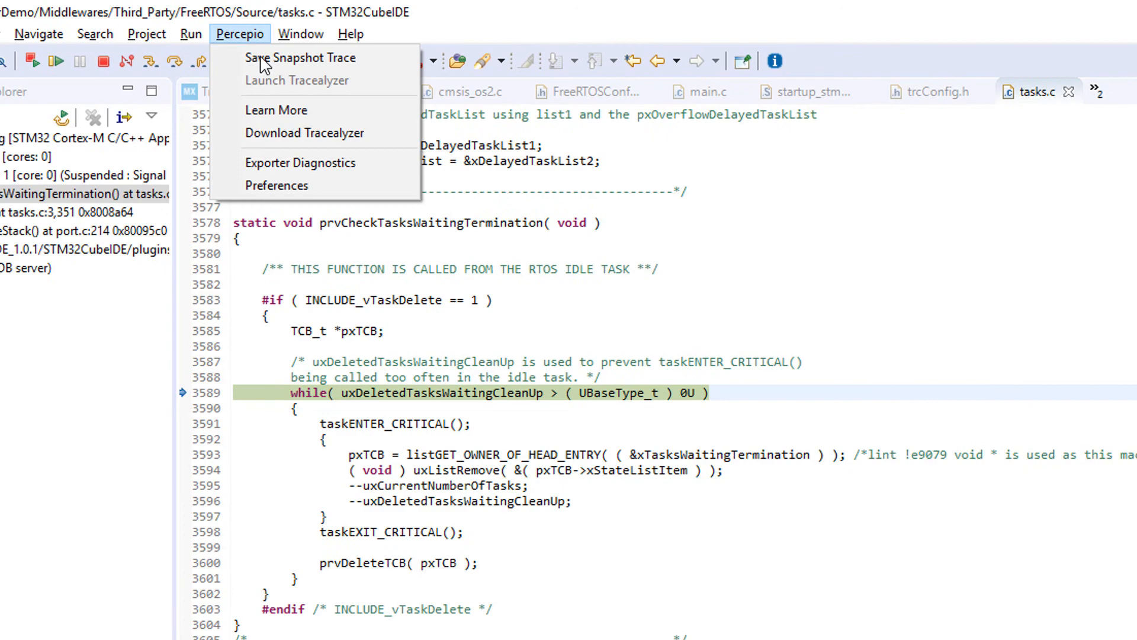
- Set the Percepio preferences to the Tracealyzer 4 executable with RTOS type FreeRTOS
{"action": "left_click", "coordinate": [275, 185]}
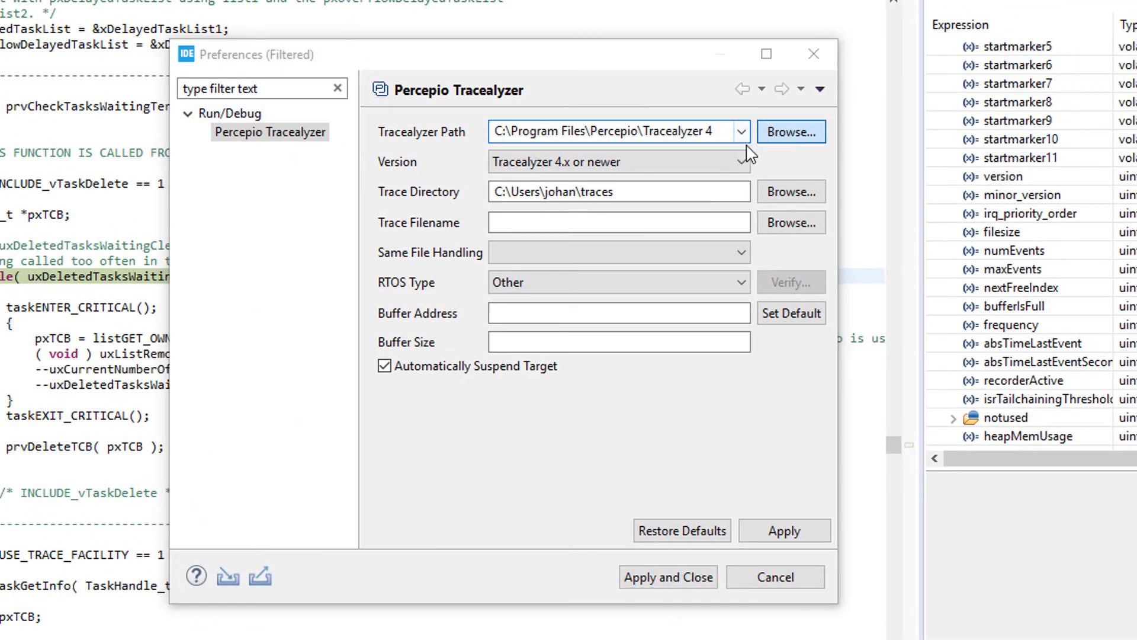
{"action": "left_click", "coordinate": [789, 132]}
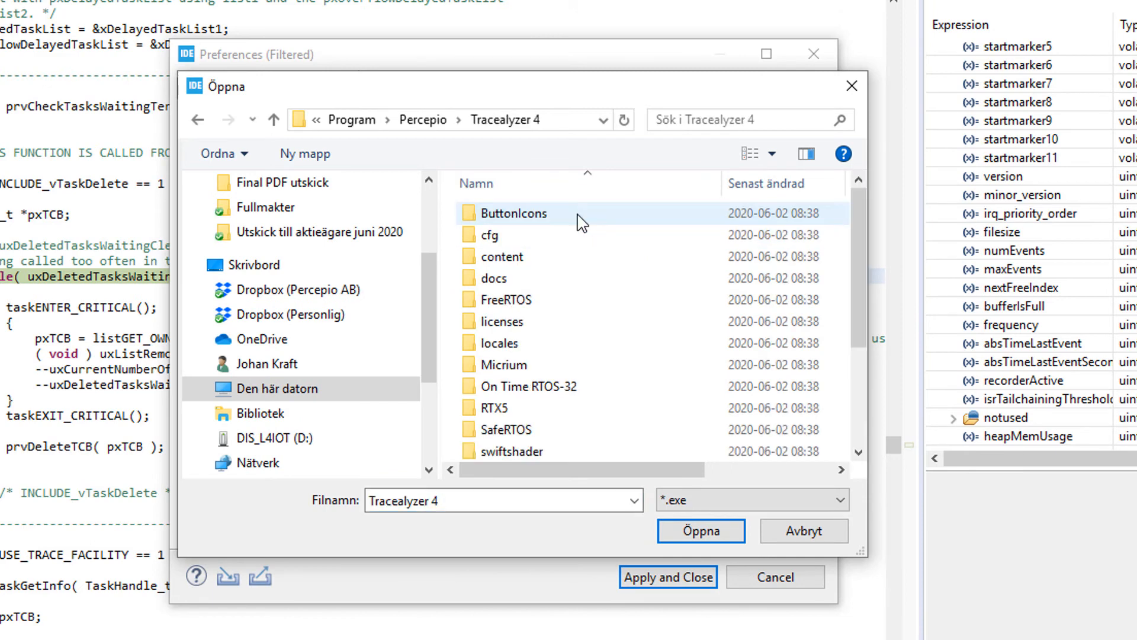
{"action": "left_click", "coordinate": [802, 531]}
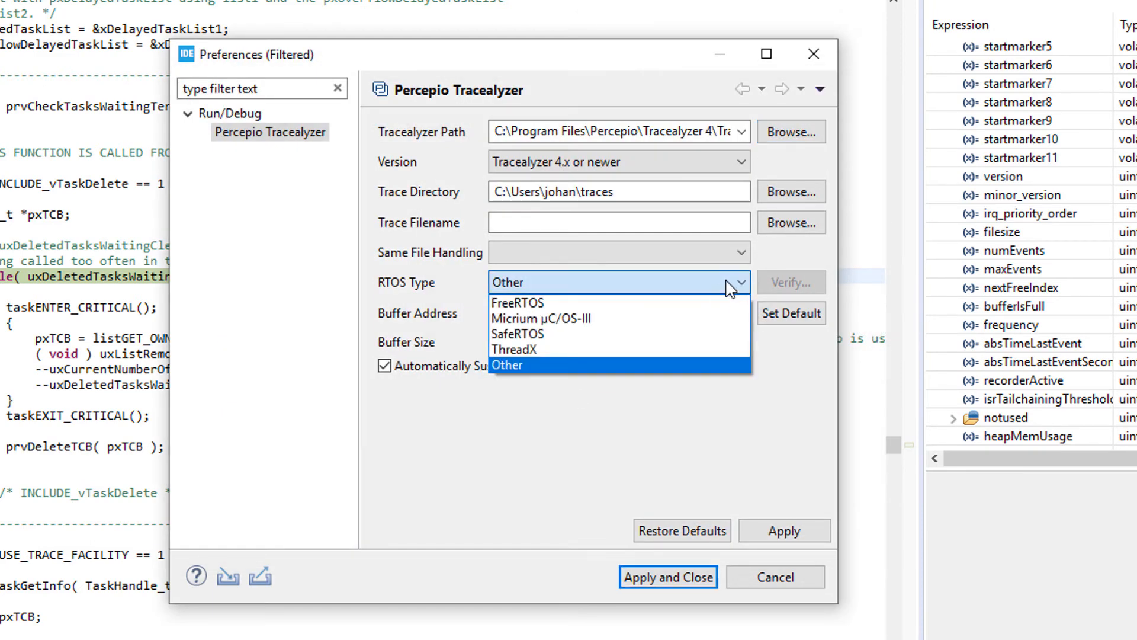
{"action": "left_click", "coordinate": [517, 303]}
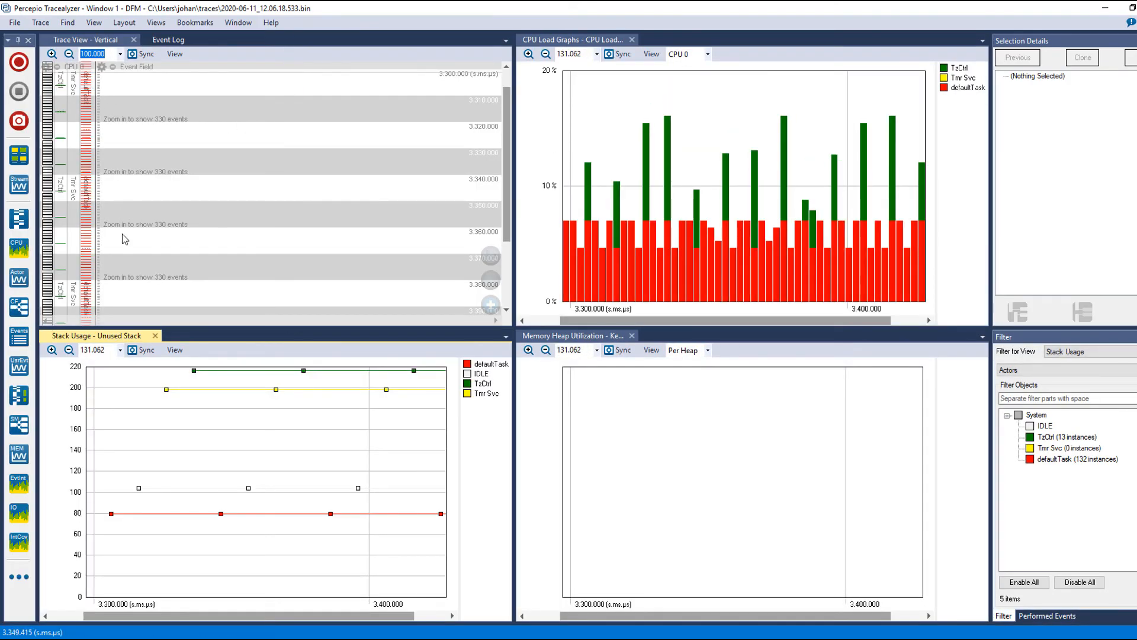
- Dock the Stack Usage tab into the Memory Heap panel and zoom the Trace View in twice
{"action": "left_click_drag", "start_coordinate": [269, 362], "coordinate": [450, 537]}
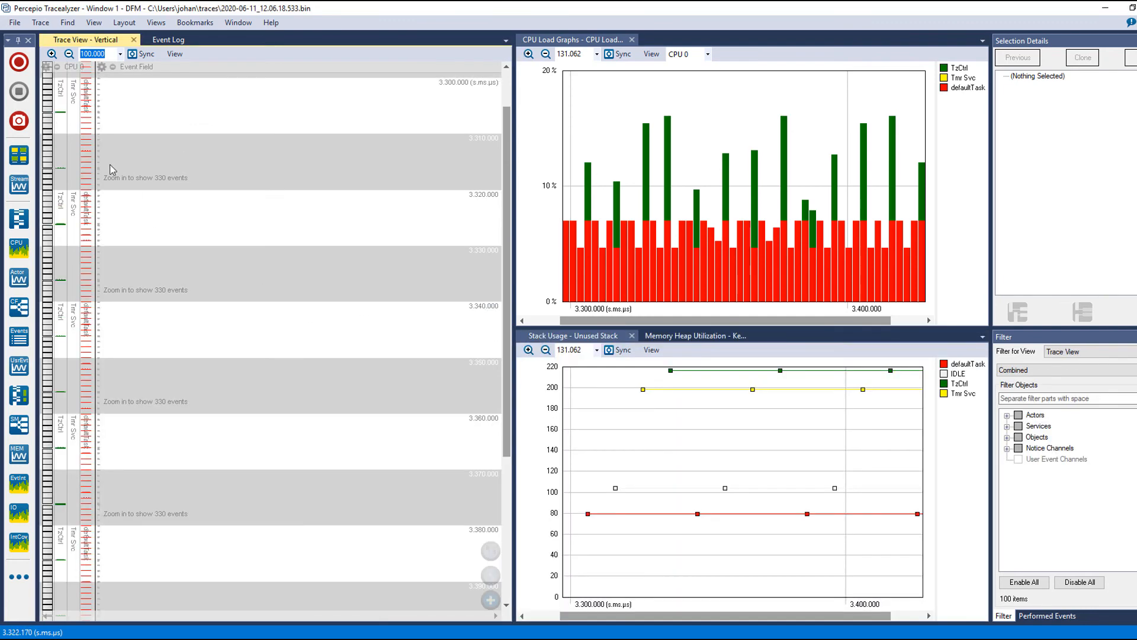
{"action": "left_click", "coordinate": [51, 54]}
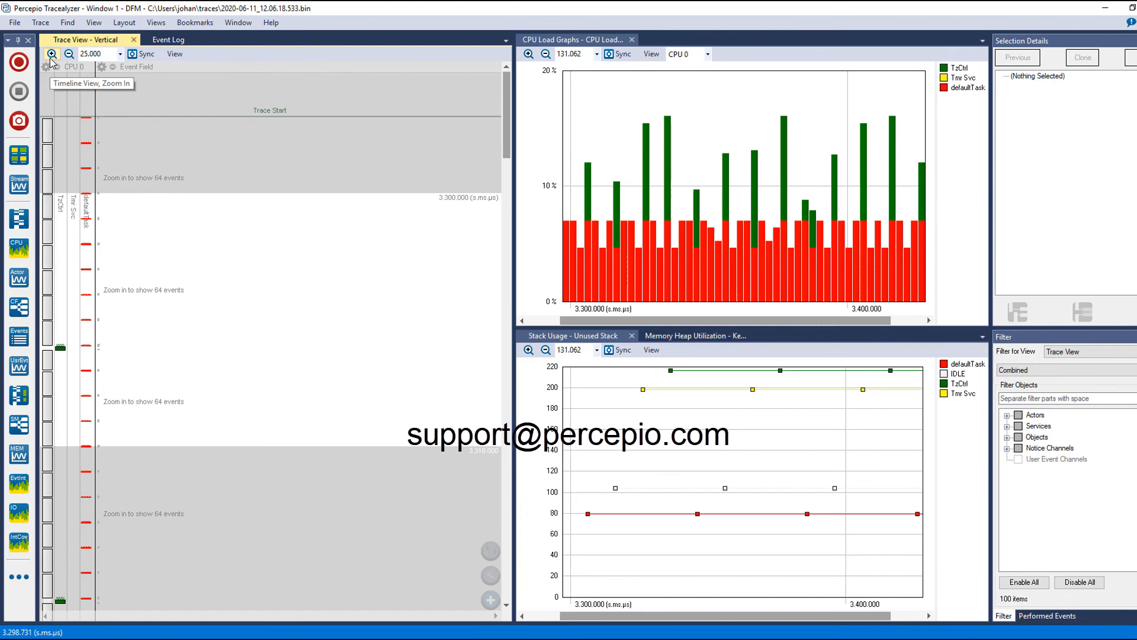
{"action": "left_click", "coordinate": [51, 54]}
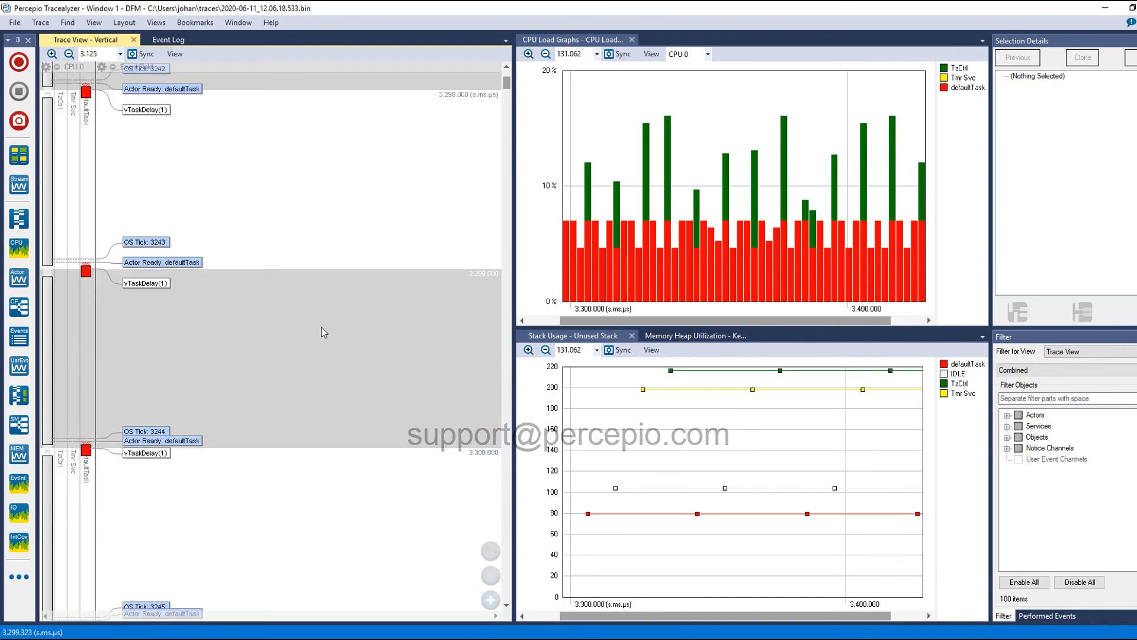